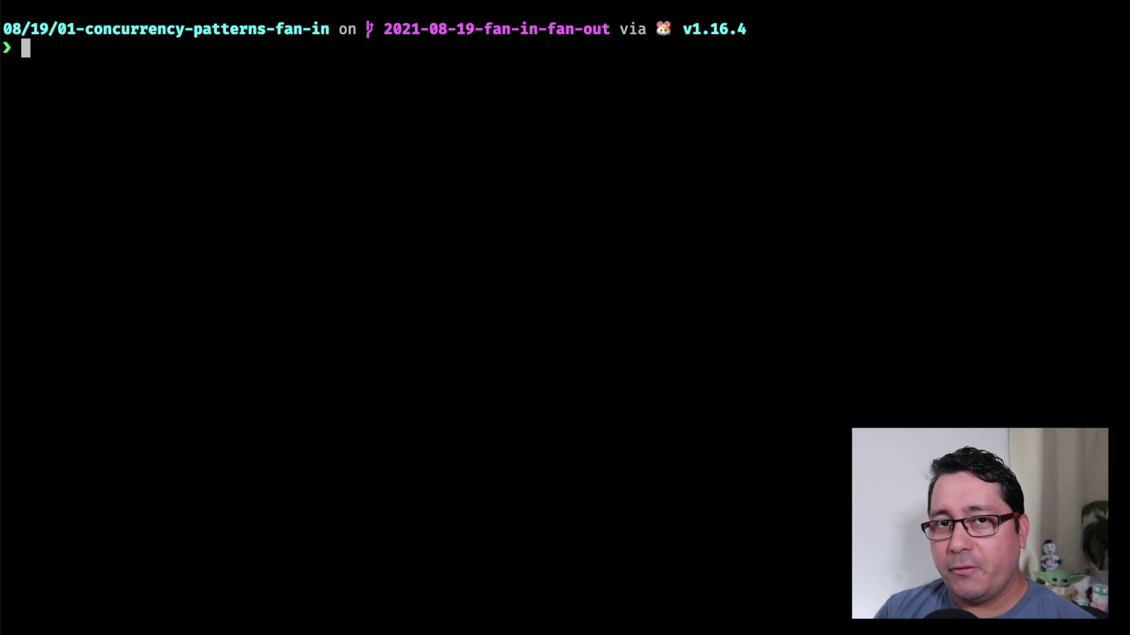
Step: Launch Vim on the fan-in example's main.go from the shell prompt
text(n)
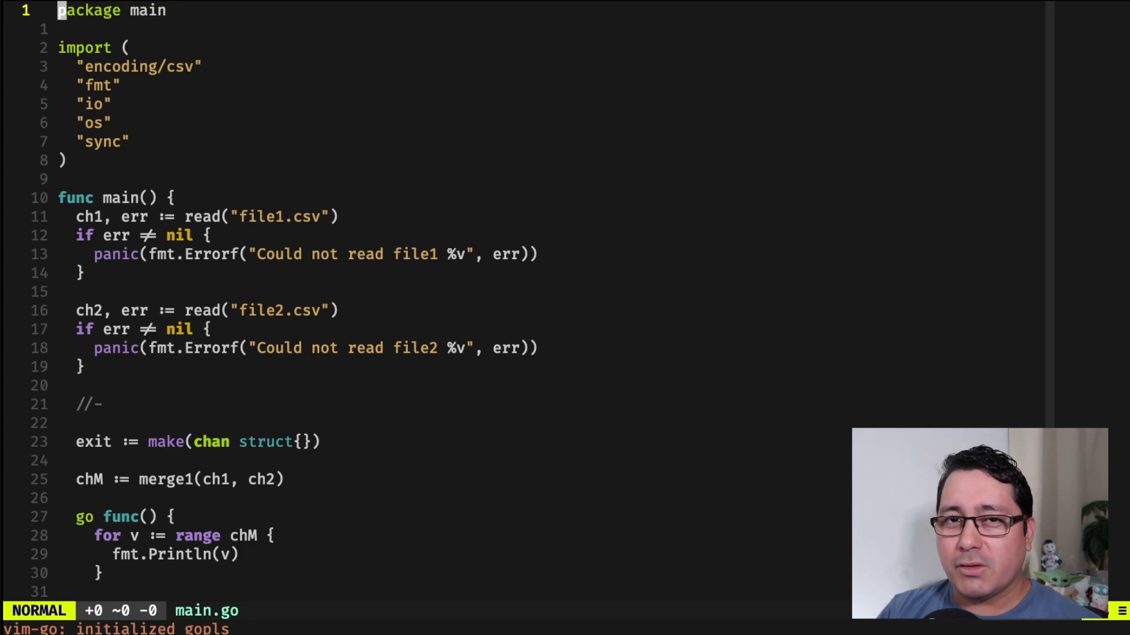
mouse_move(568, 275)
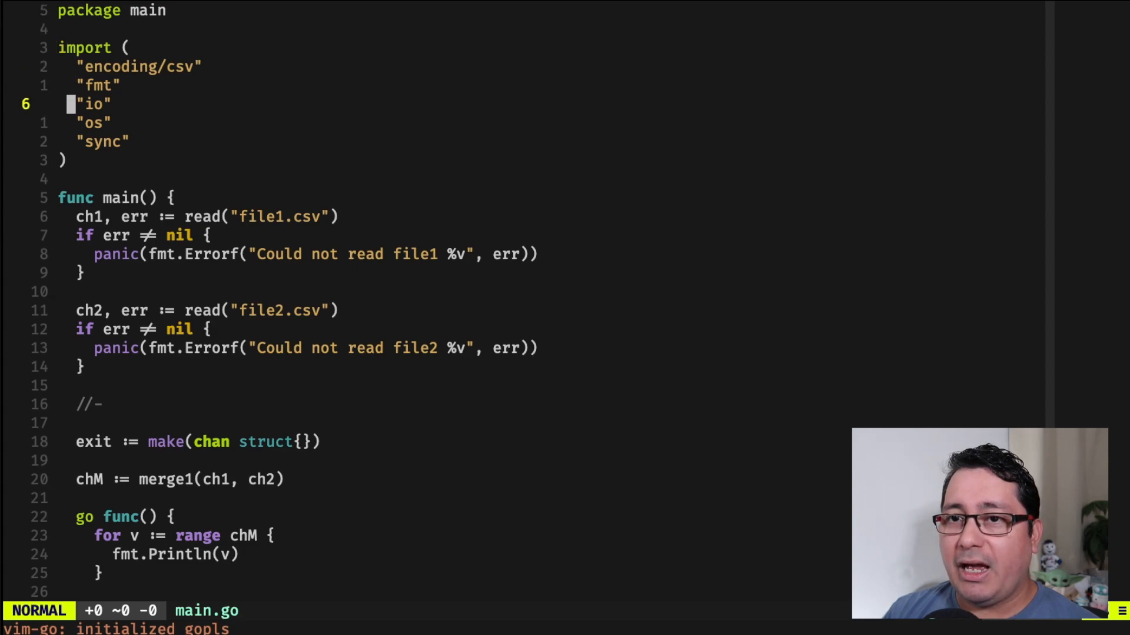
Step: Browse file2.csv's word rows in a new netrw tab, then switch back to the main.go tab
text(:tab)
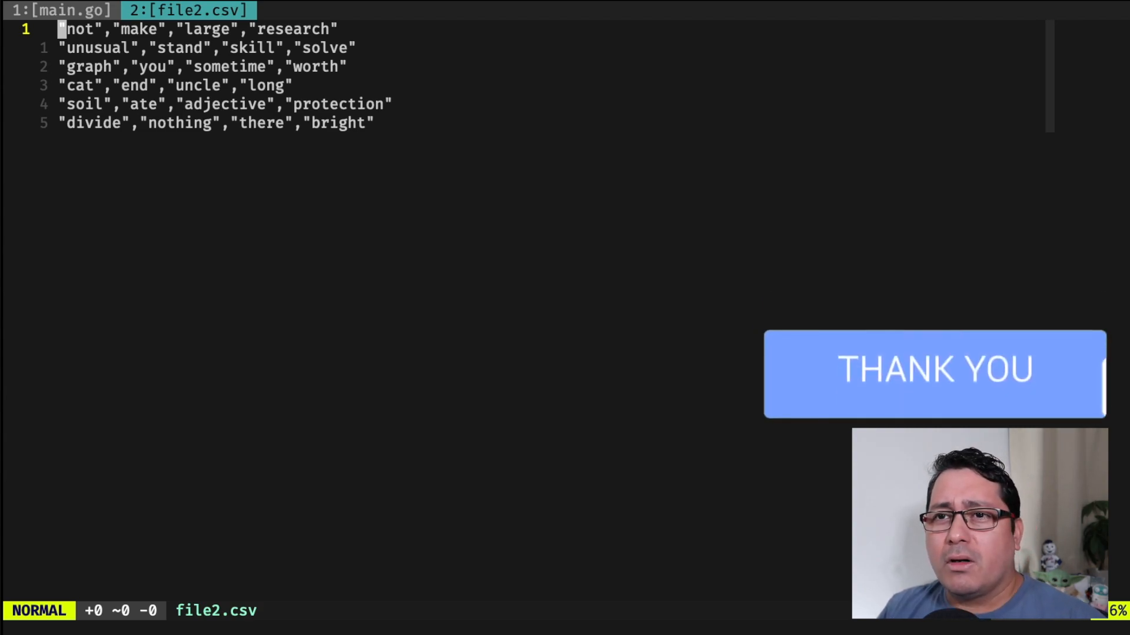
click(60, 11)
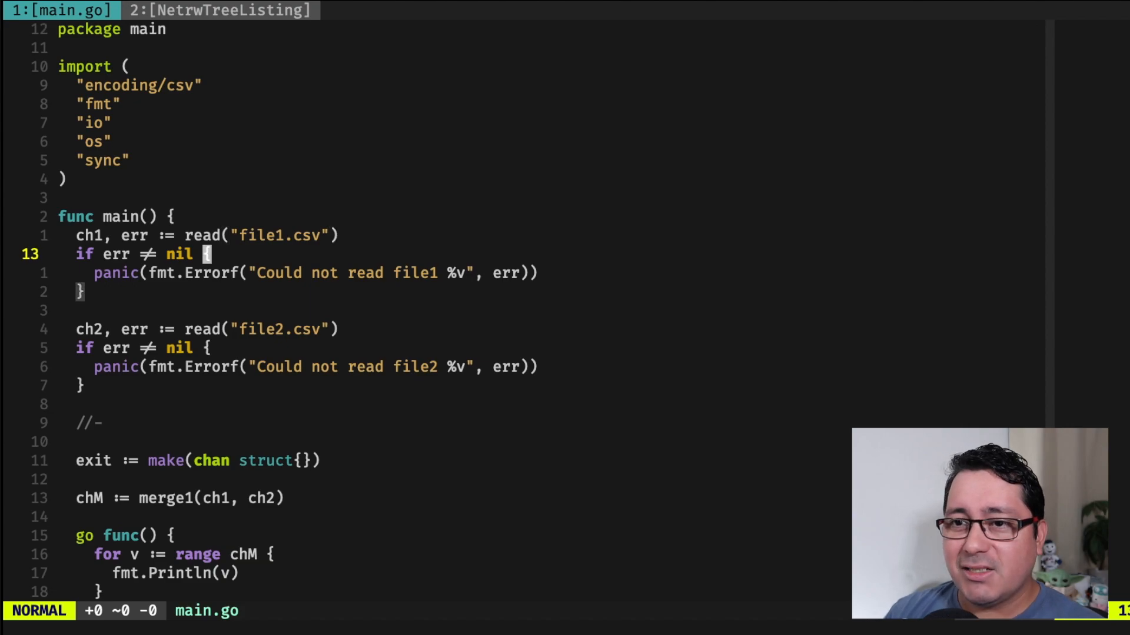
Step: Scroll through main's merge1 and exit-channel use down to the read function and select it
scroll(down, 3)
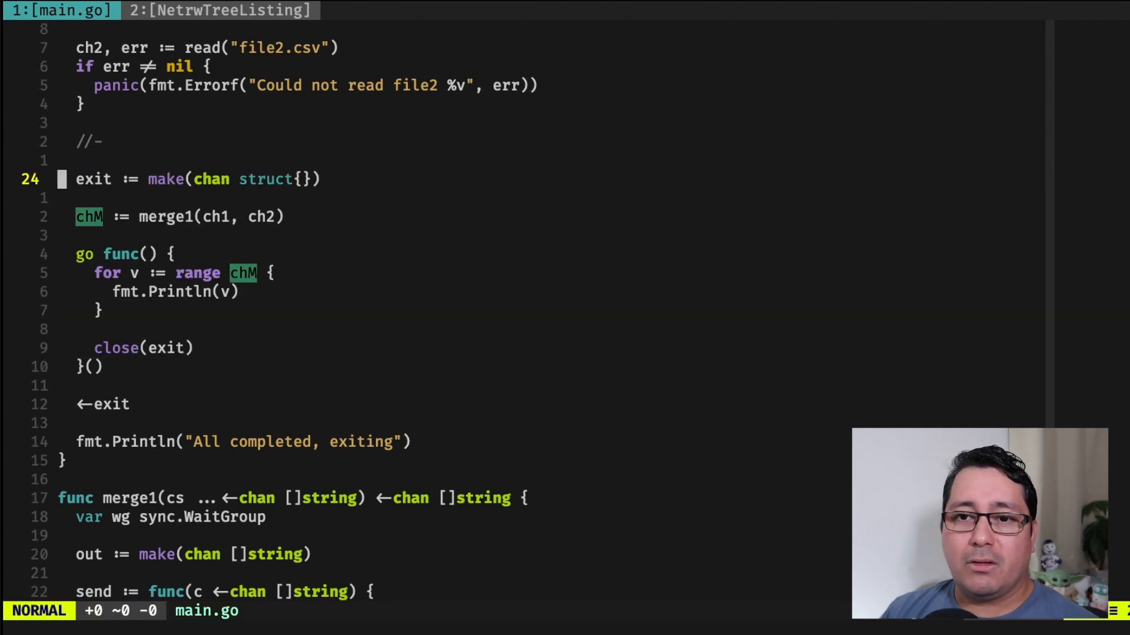
key(v)
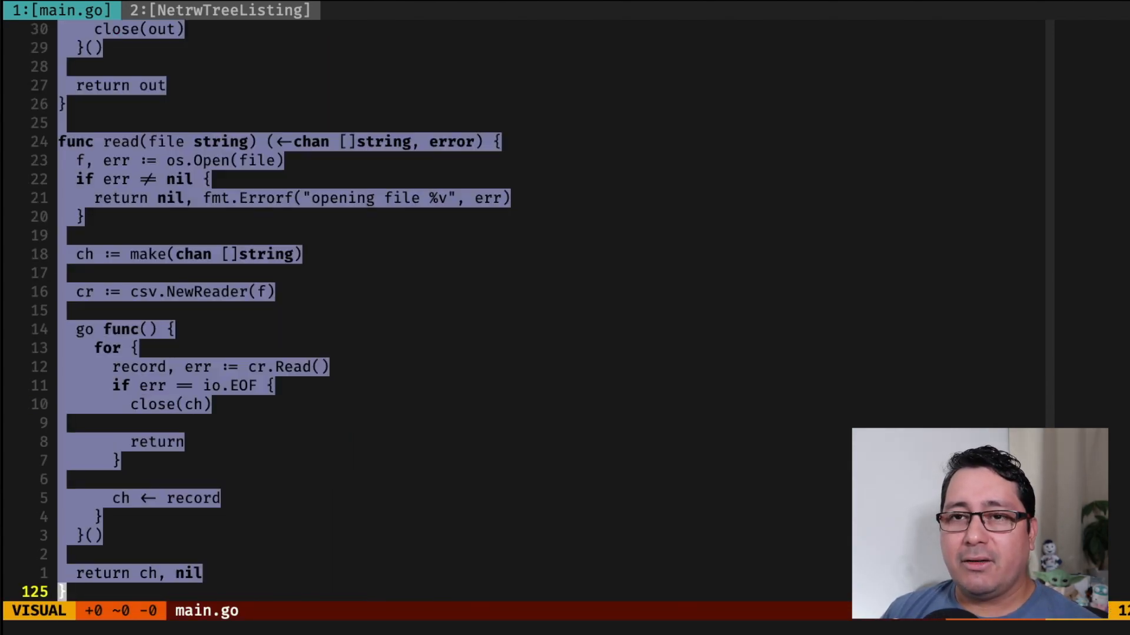
key(Escape)
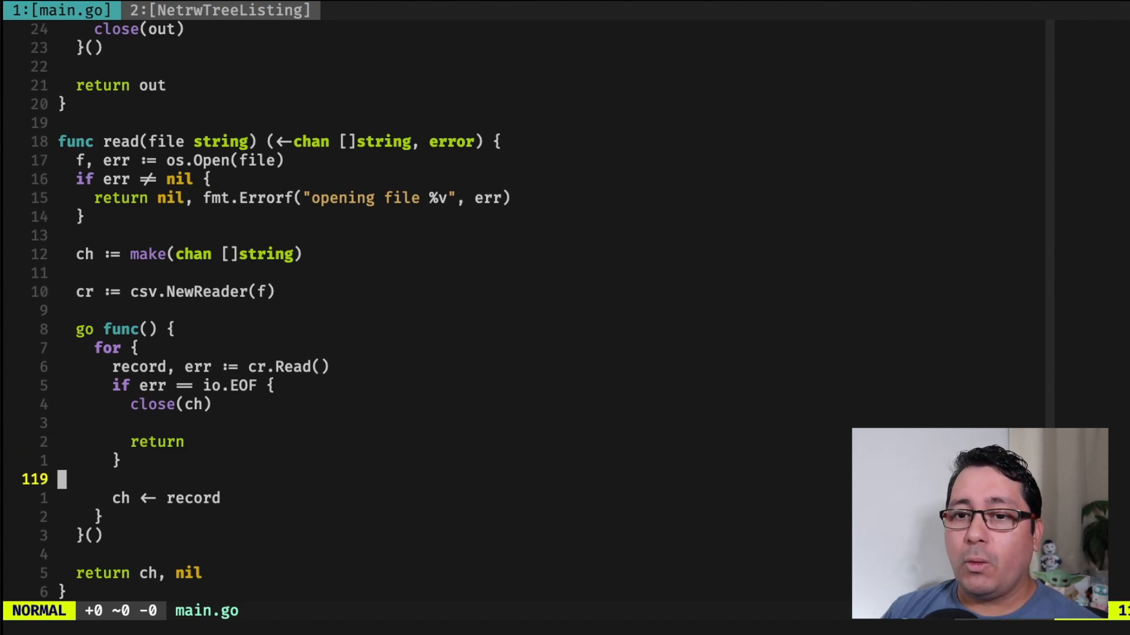
key(V)
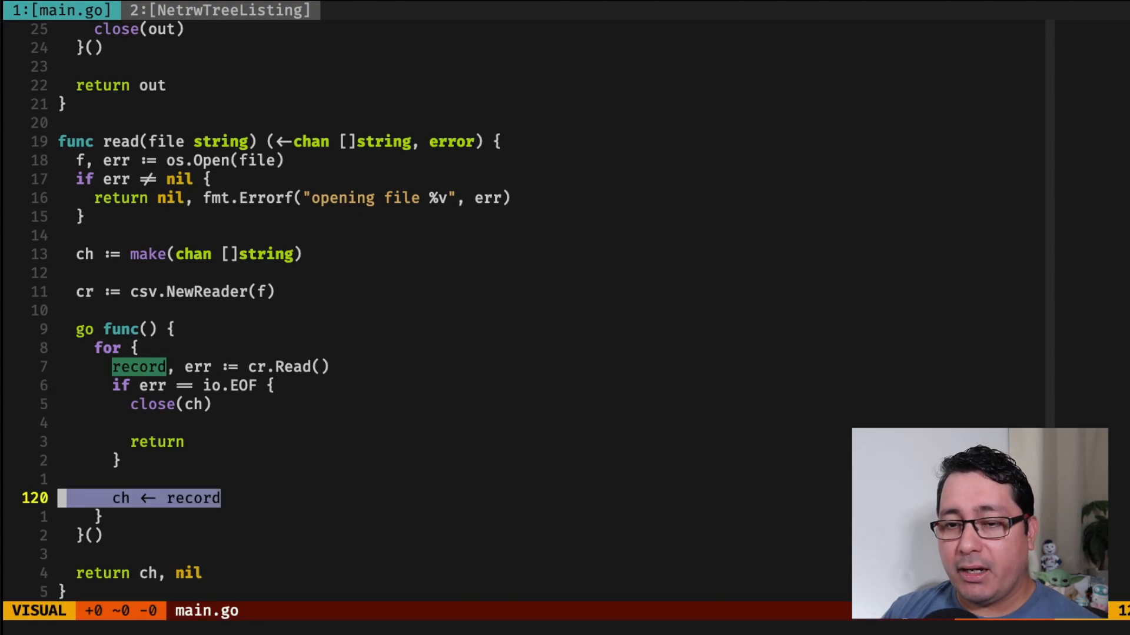
key(Escape)
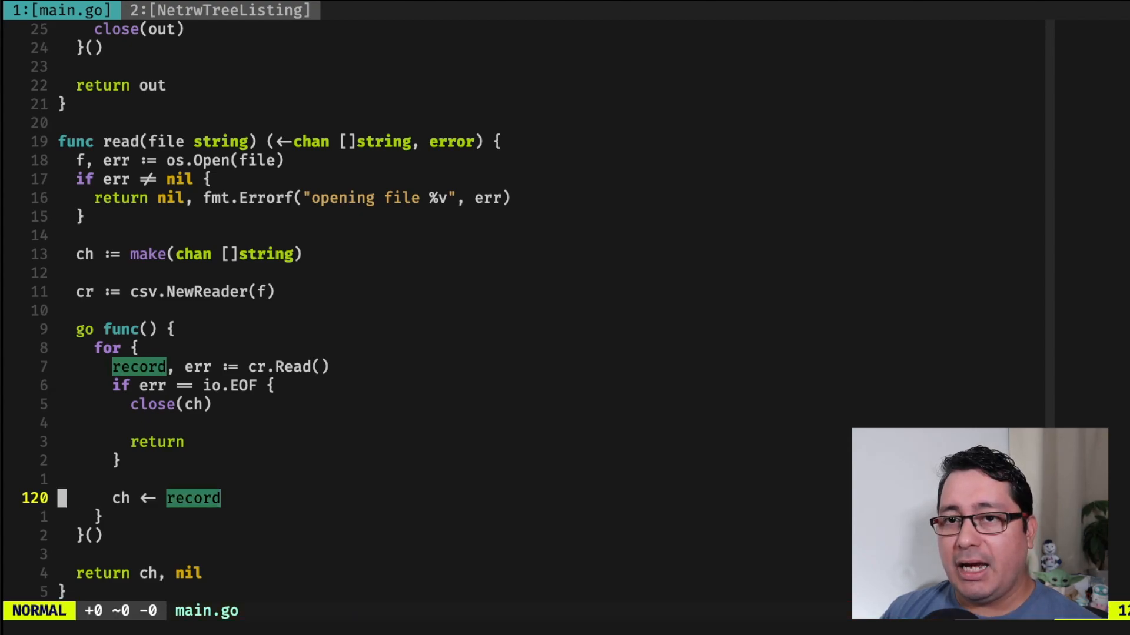
key(v)
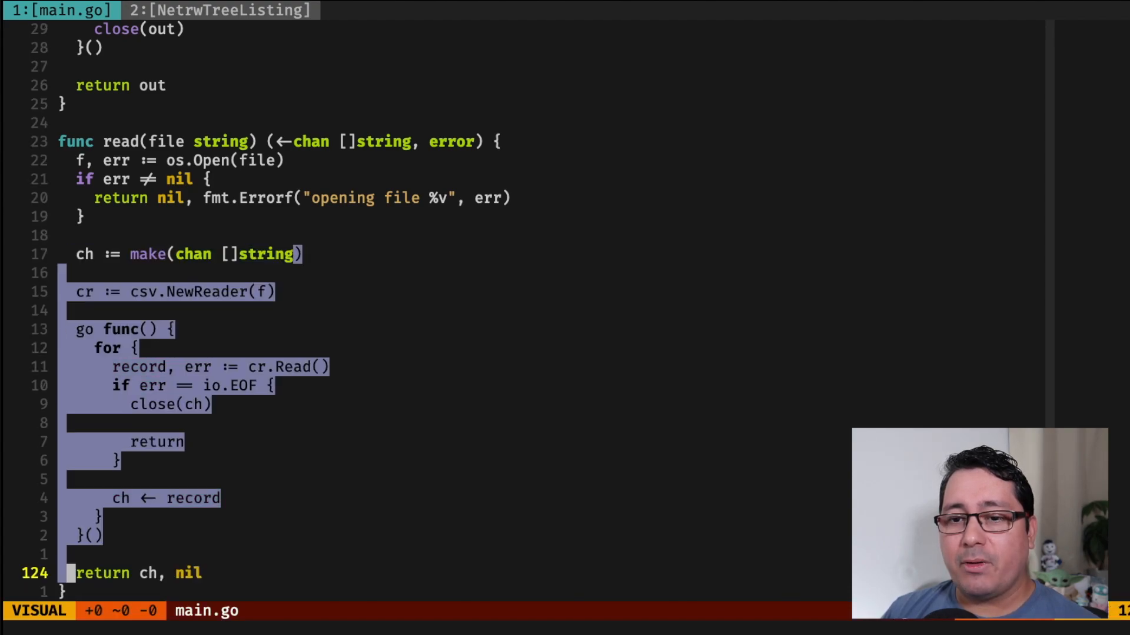
key(Escape)
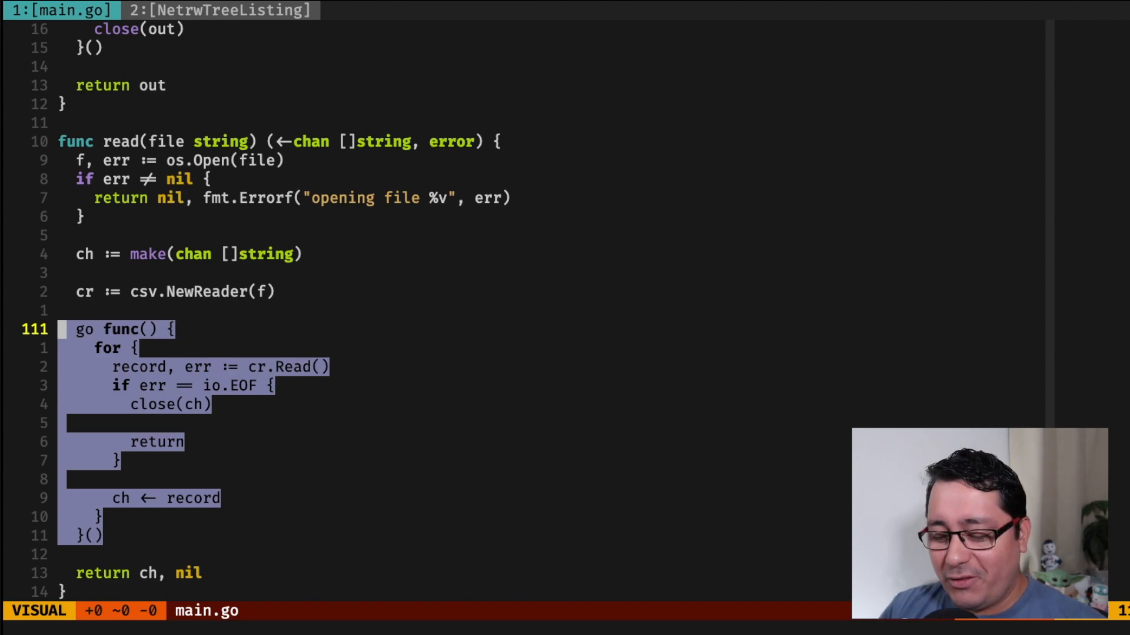
Step: Jump to merge1's definition and highlight its wg.Add(len(cs)) wait-group registration
key(Escape)
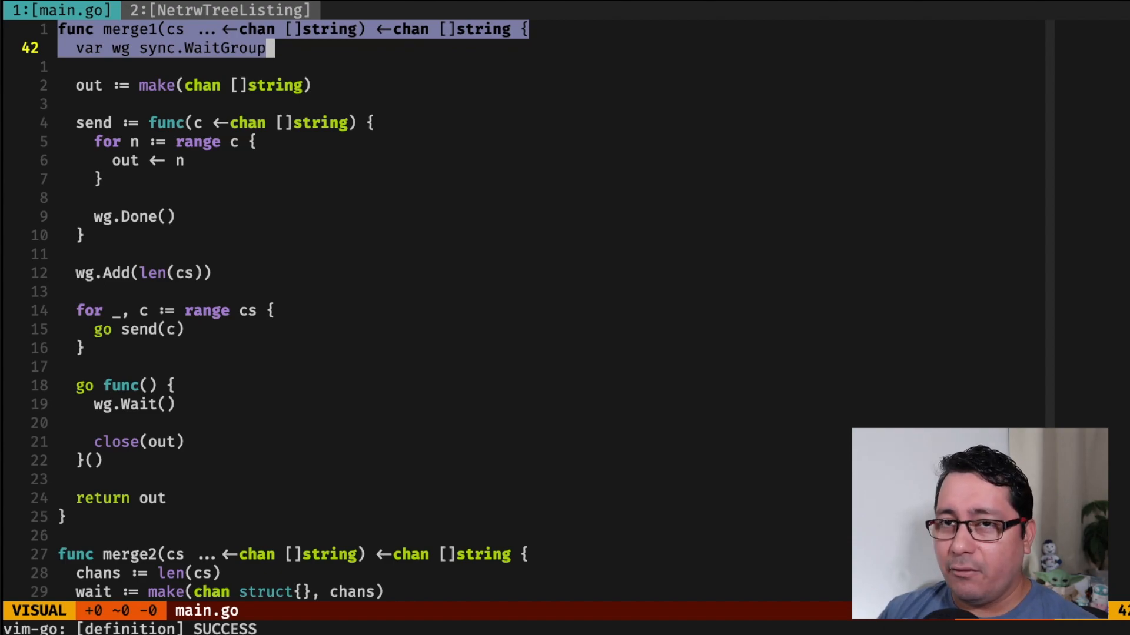
key(Escape)
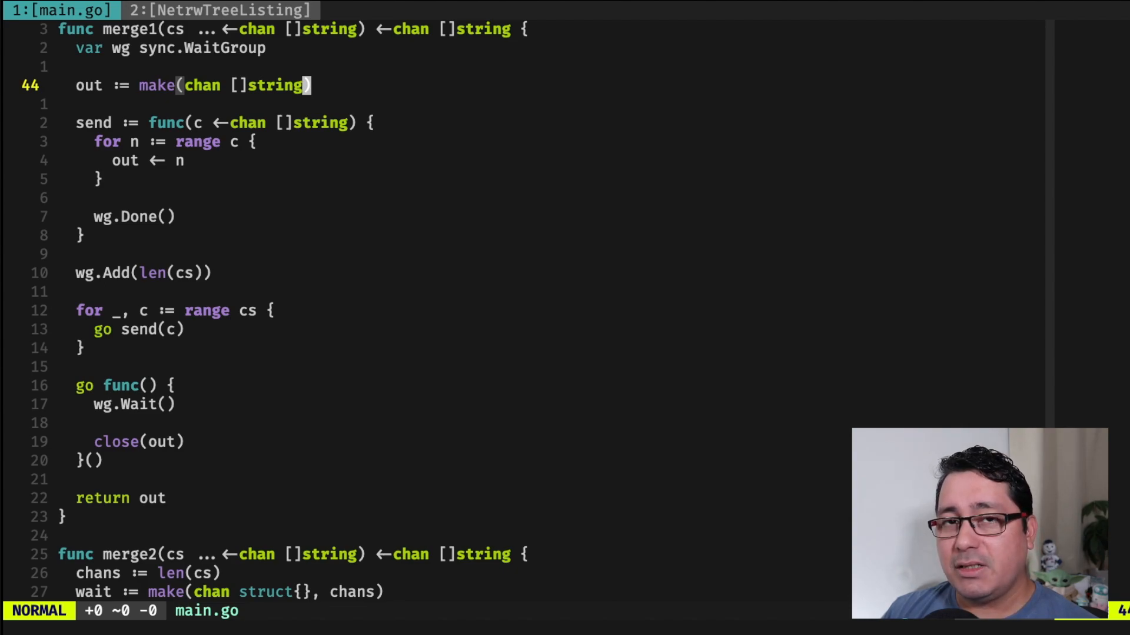
key(v)
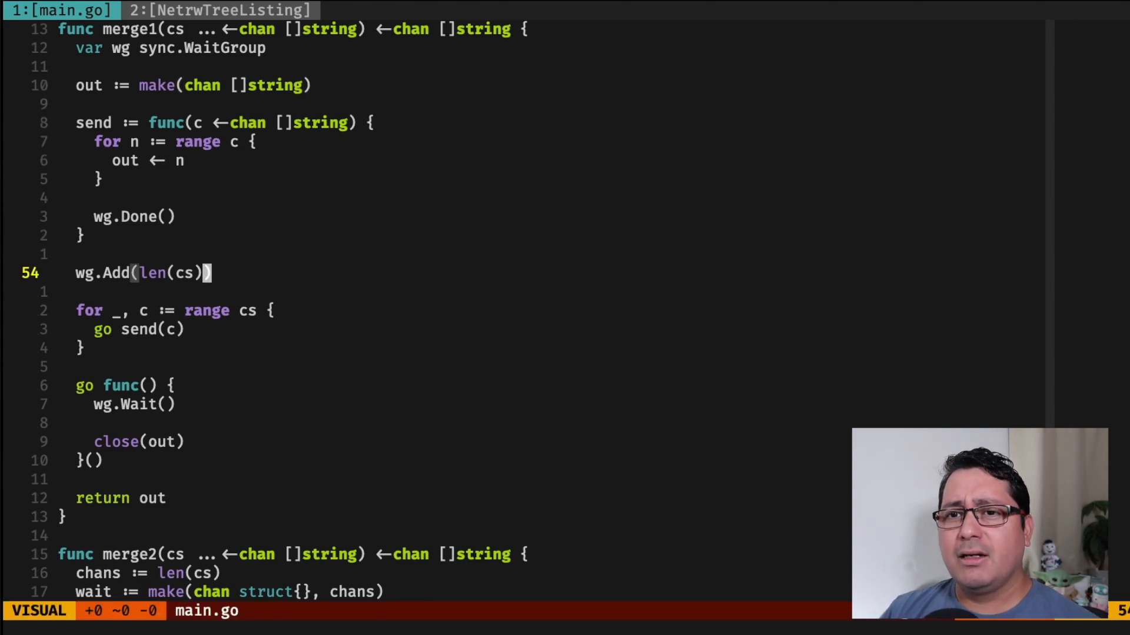
key(Up)
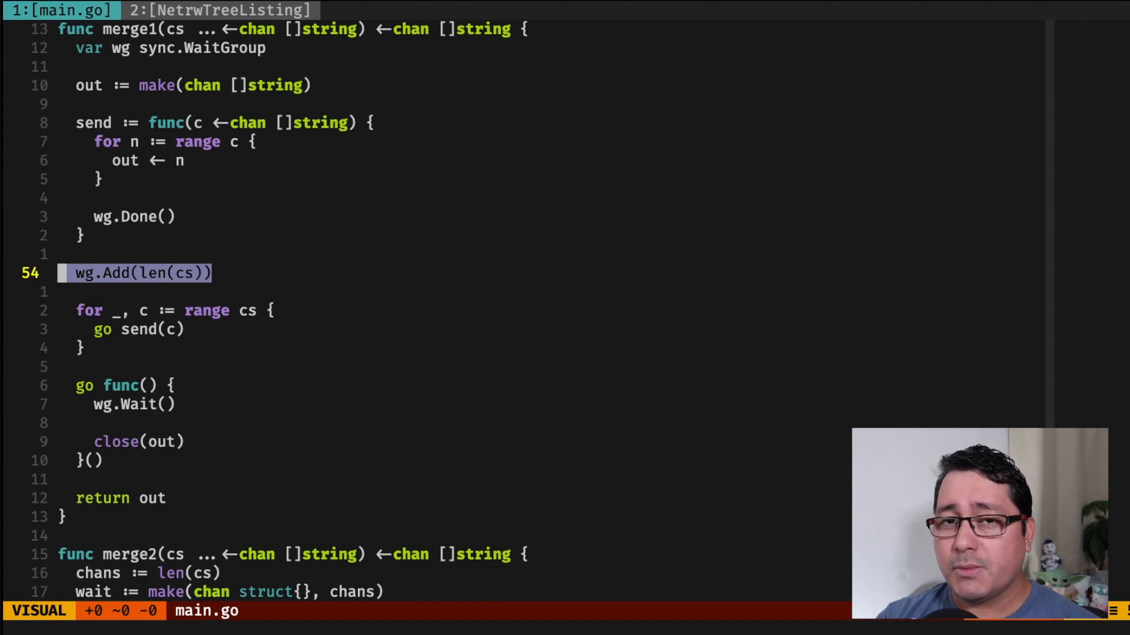
key(Escape)
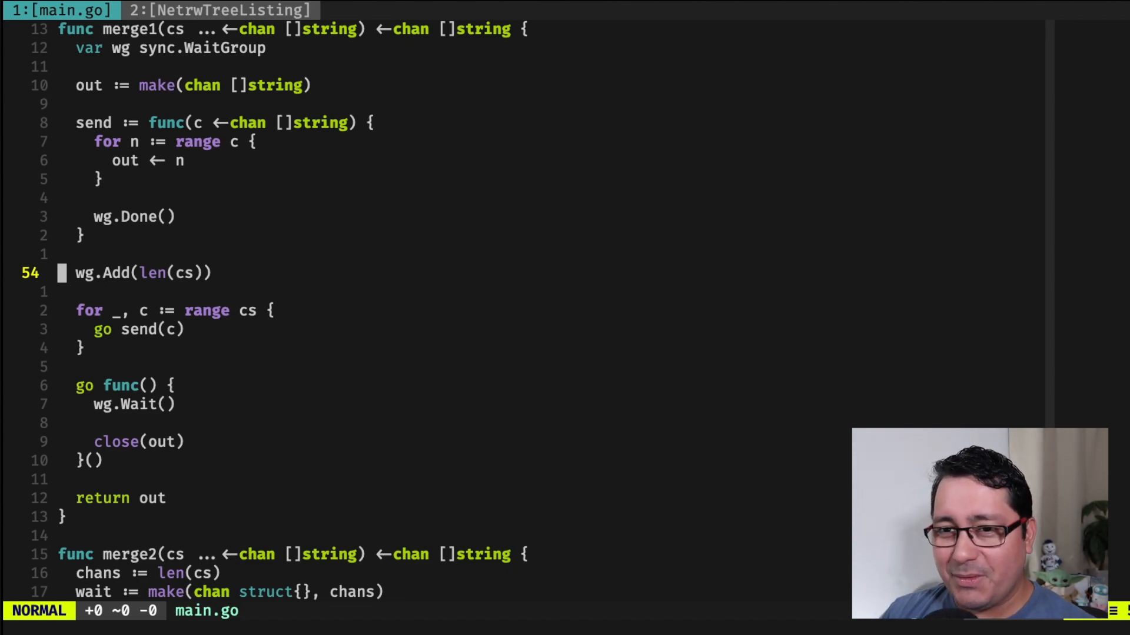
Step: Highlight merge1's out channel creation, its forwarding send loop and every use of out, then suspend Vim to the shell
key(j)
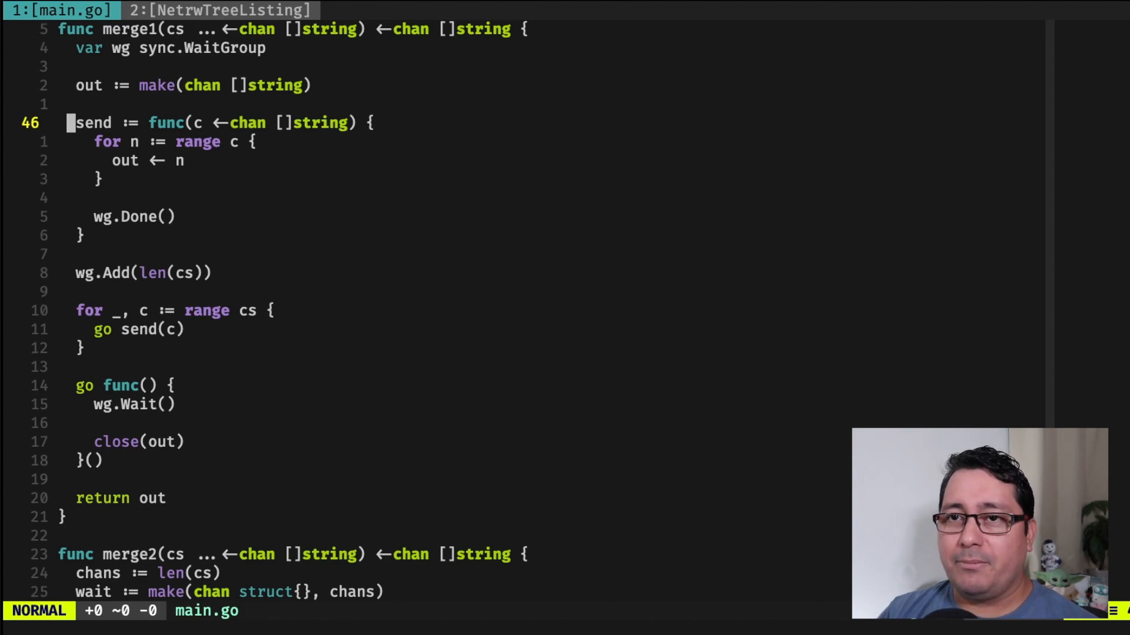
key(V)
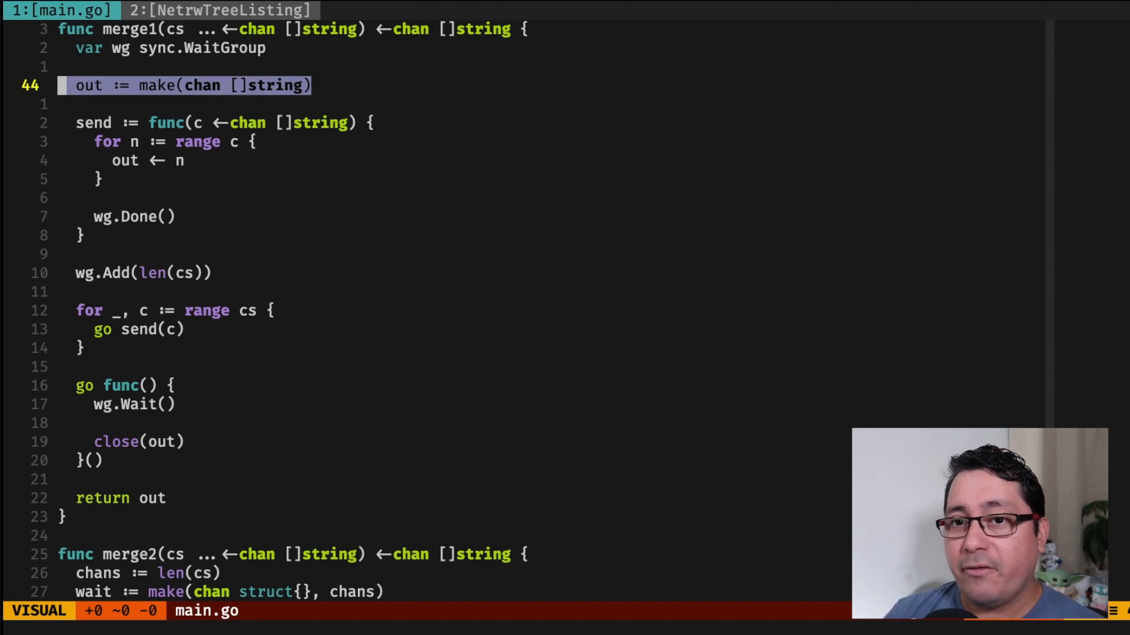
key(Escape)
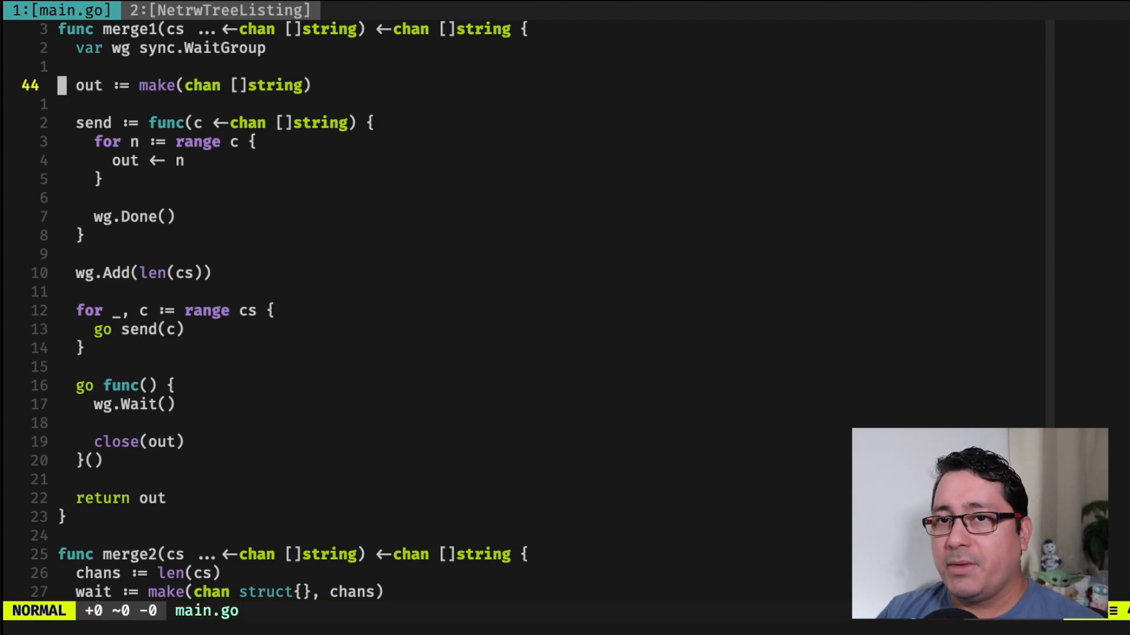
key(V)
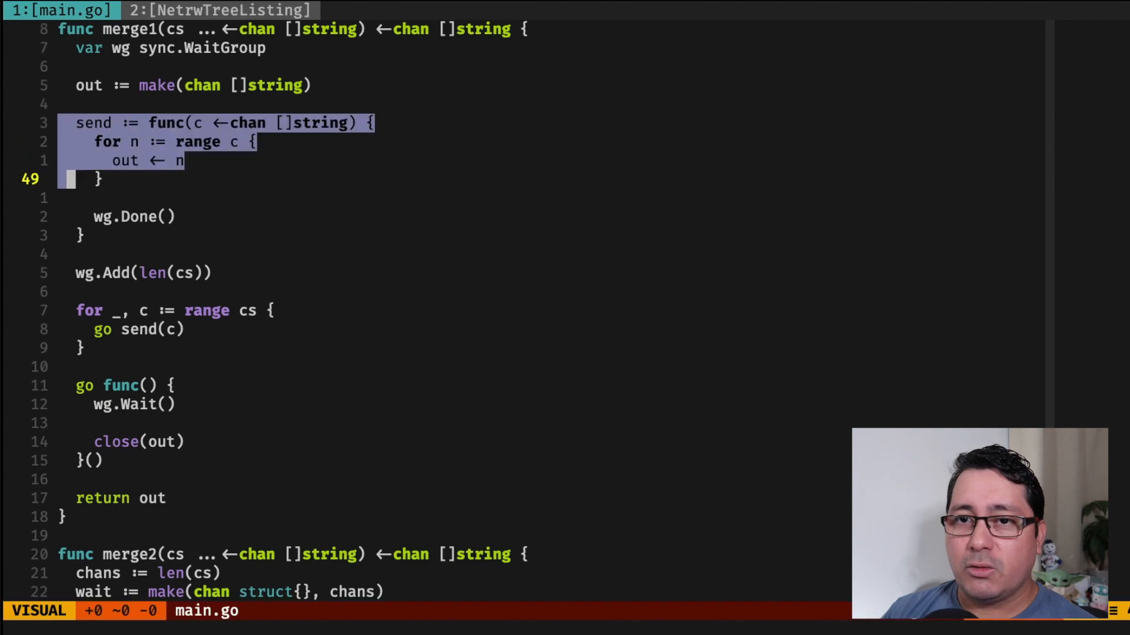
key(Escape)
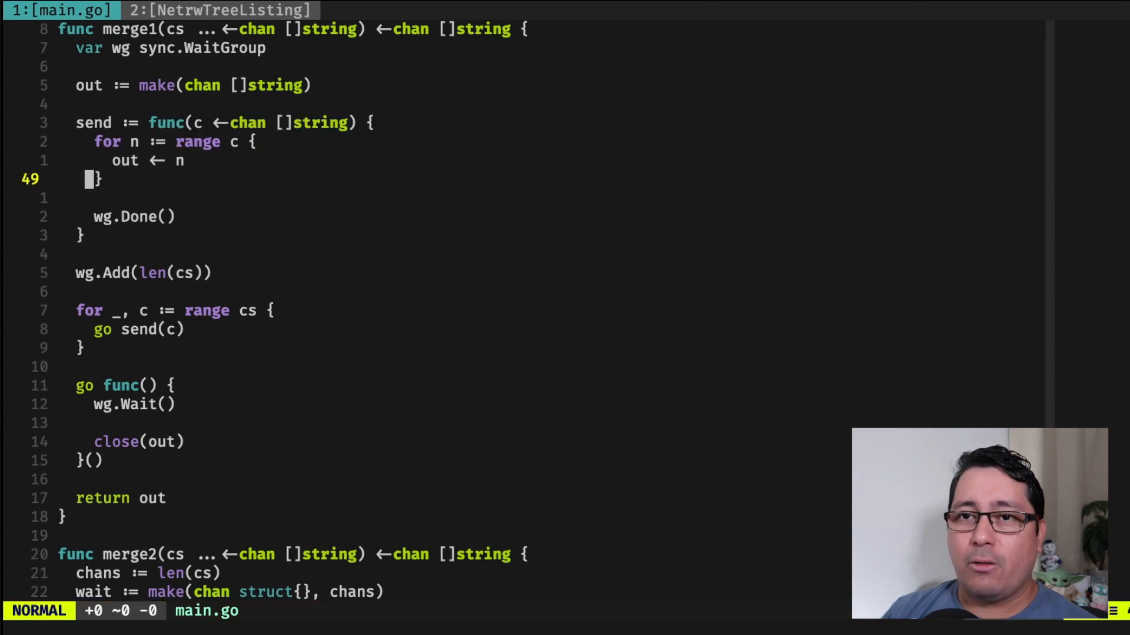
key(k)
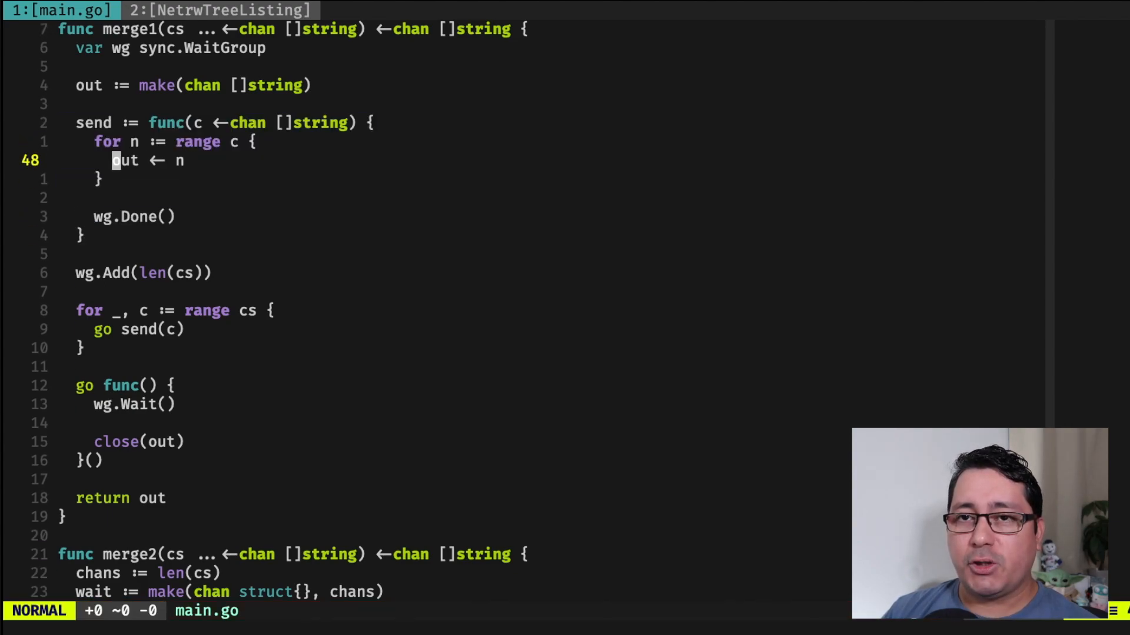
key(*)
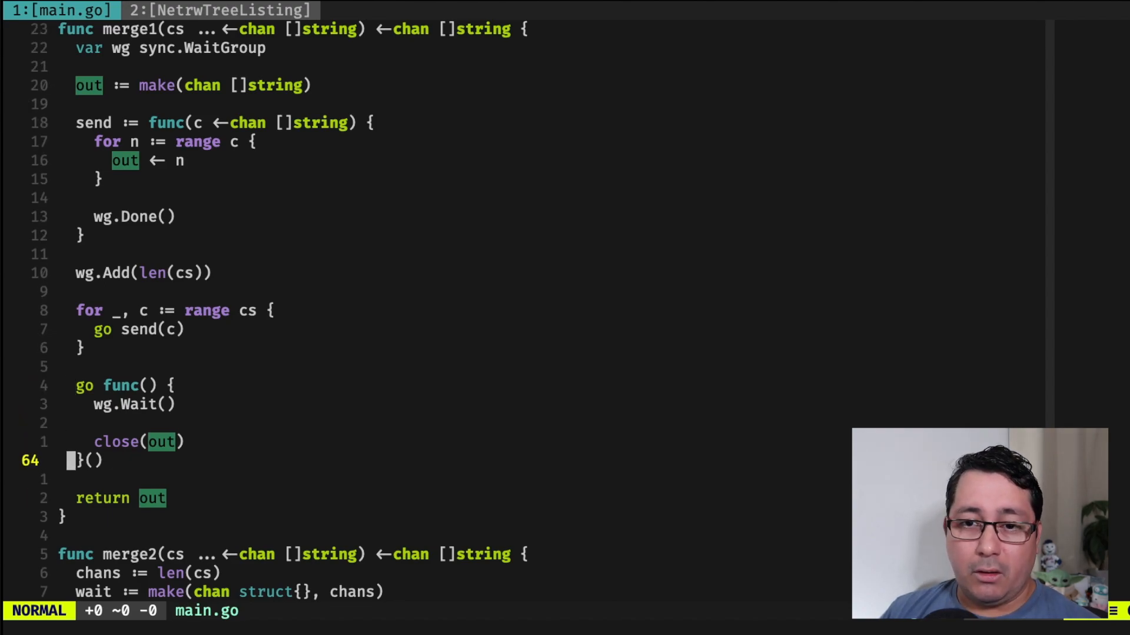
key(V)
text(go run)
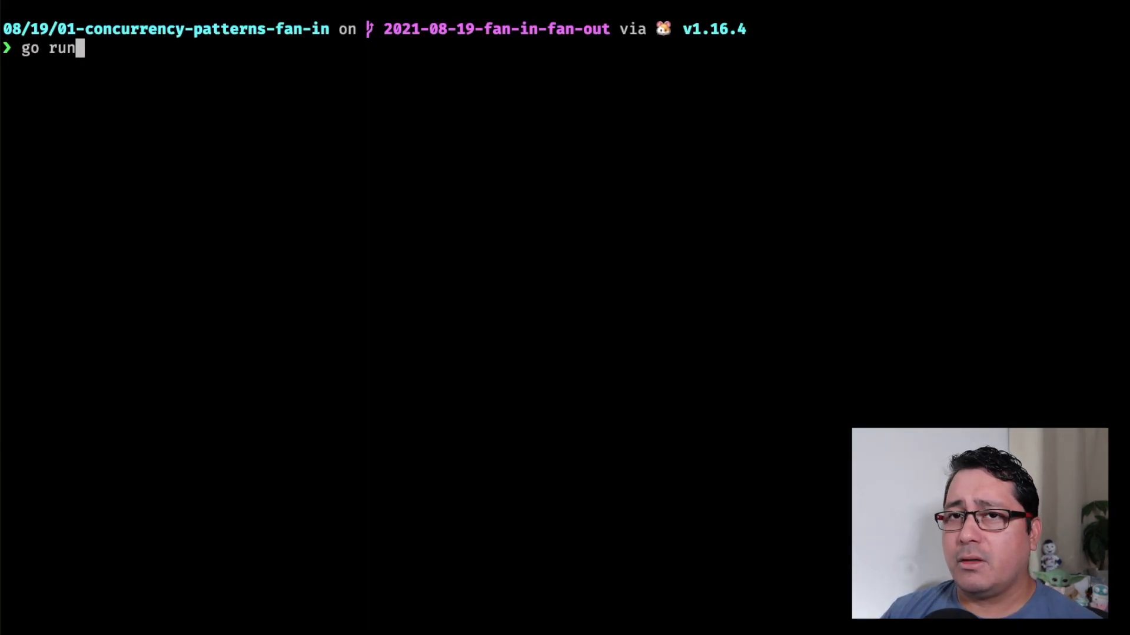
Step: Resume Vim from the shell at merge1's goroutine that waits and closes out
key(Return)
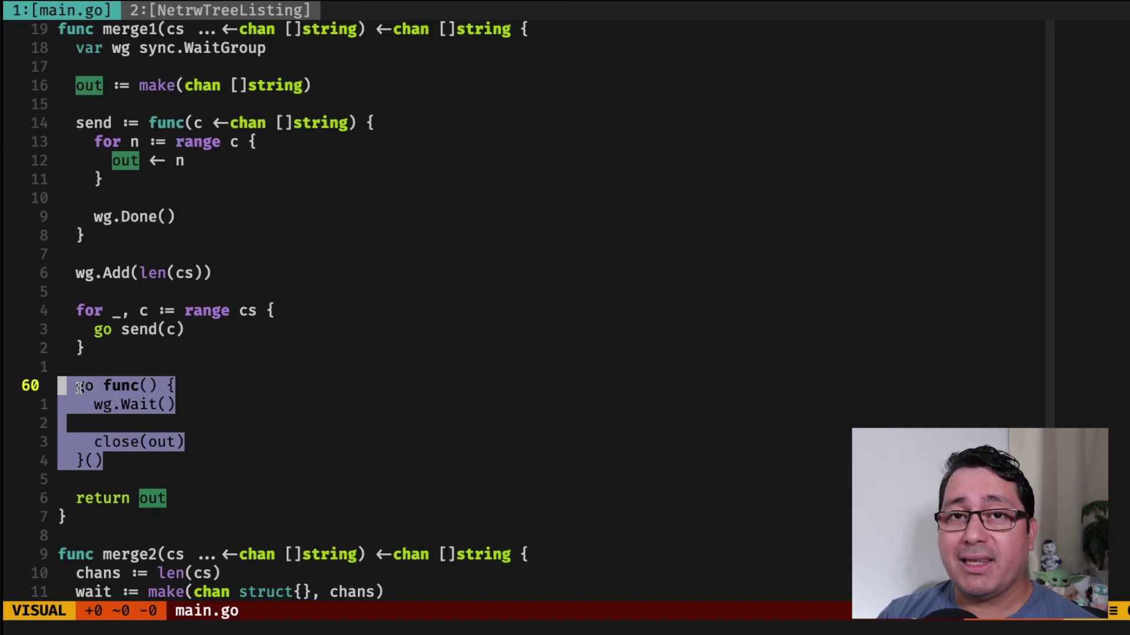
Step: Jump to merge2 and split the view vertically beside merge1, highlighting its wait channel line
key(Escape)
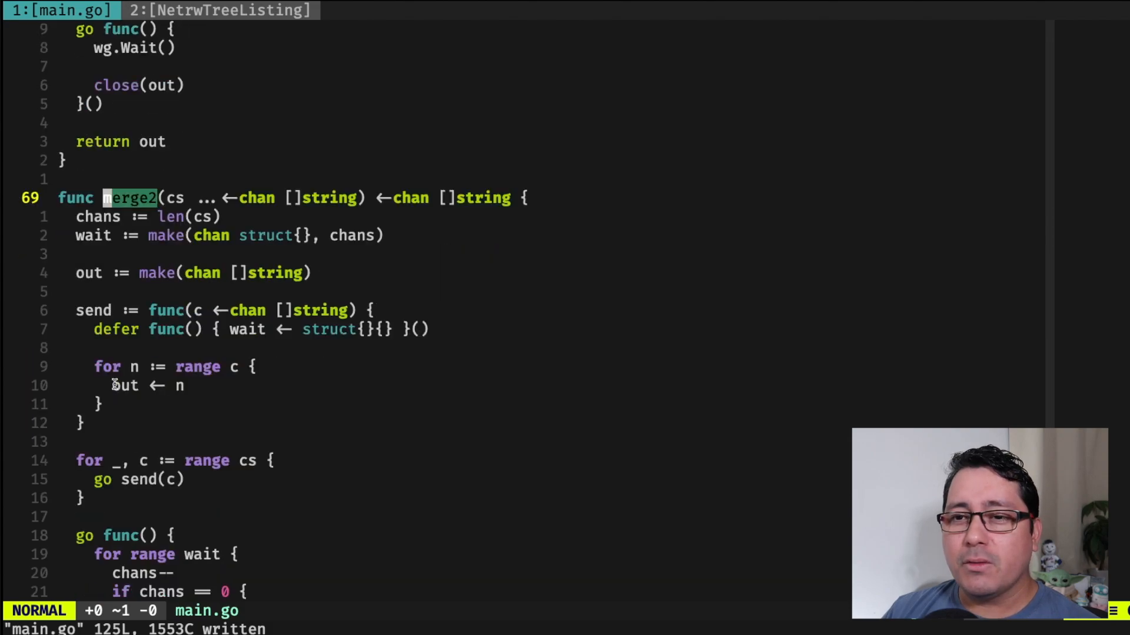
scroll(down, 3)
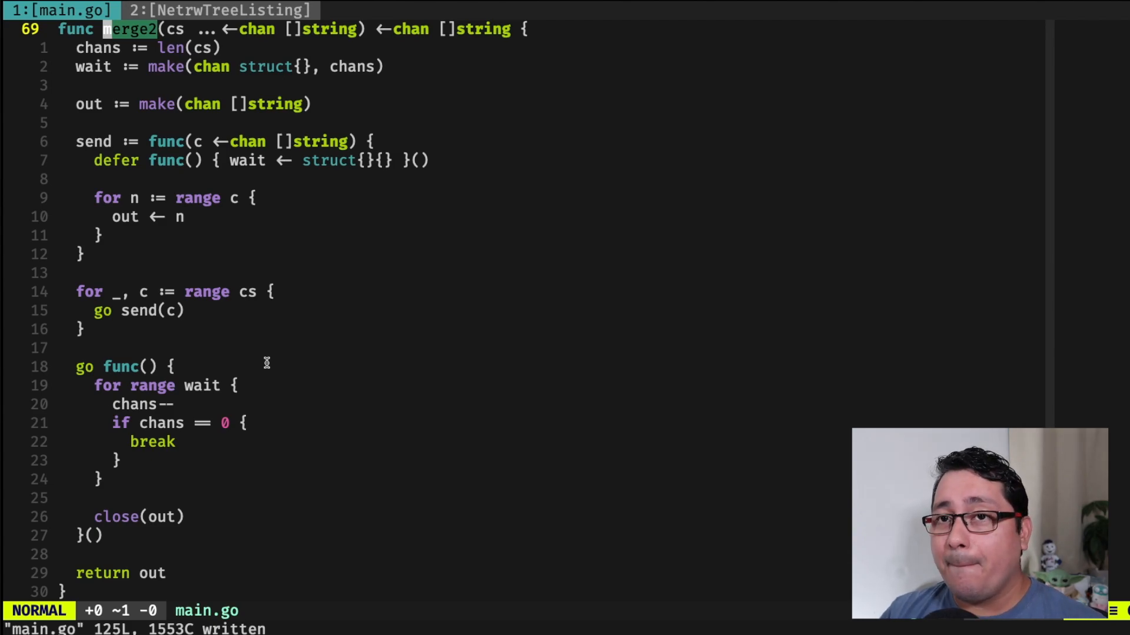
key(V)
text(:vs)
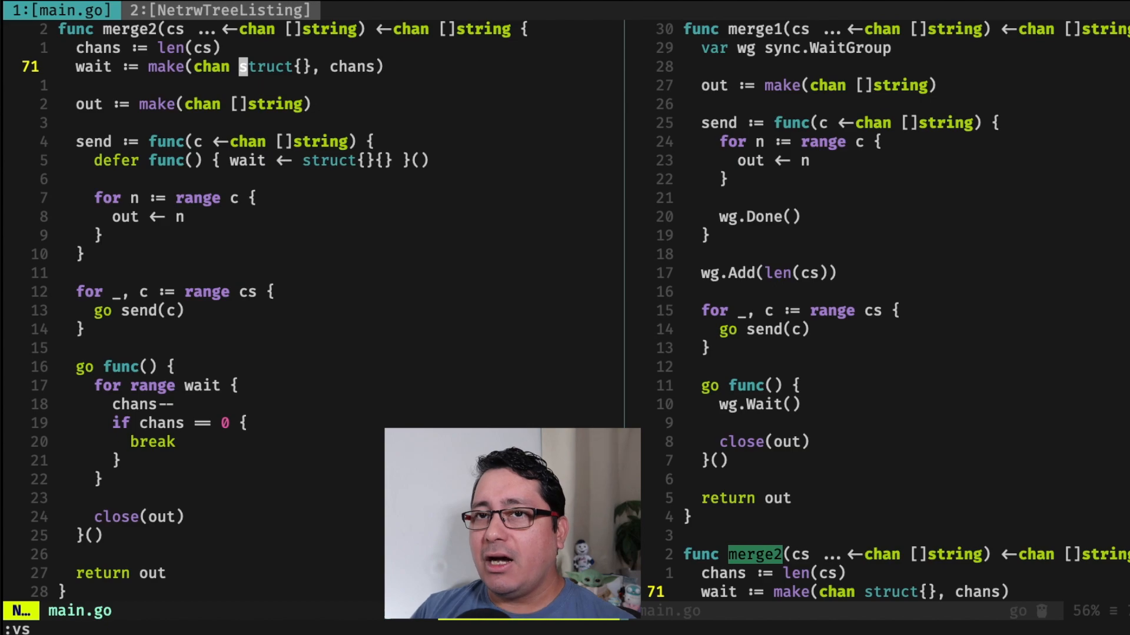
key(V)
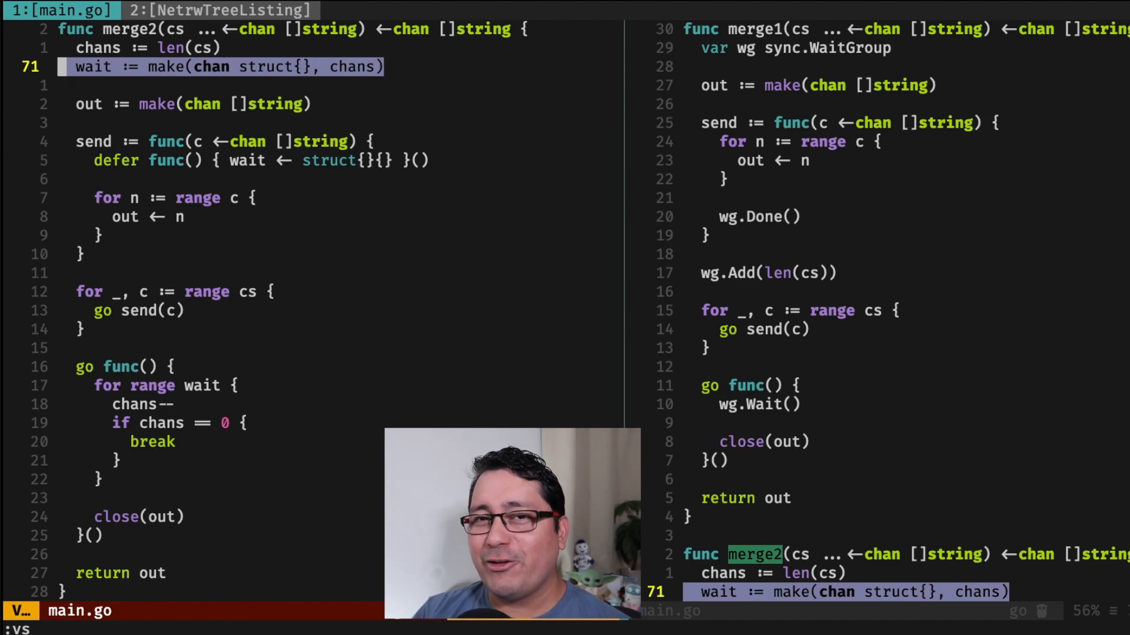
key(Escape)
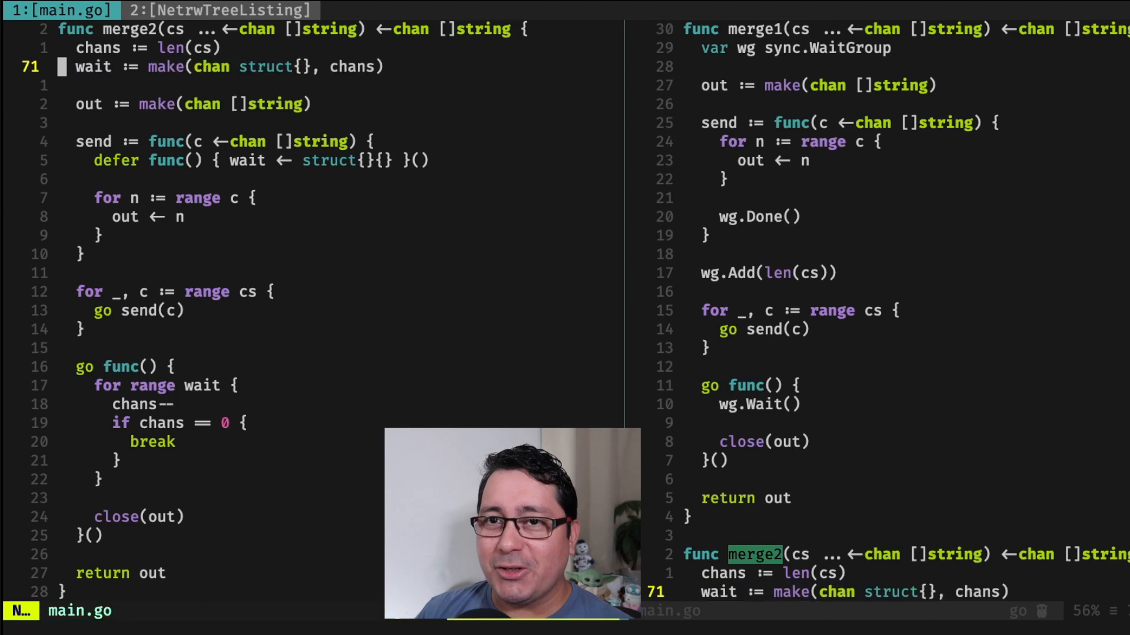
Step: Highlight where each sender signals the wait channel and the loop counting down remaining channels
key(V)
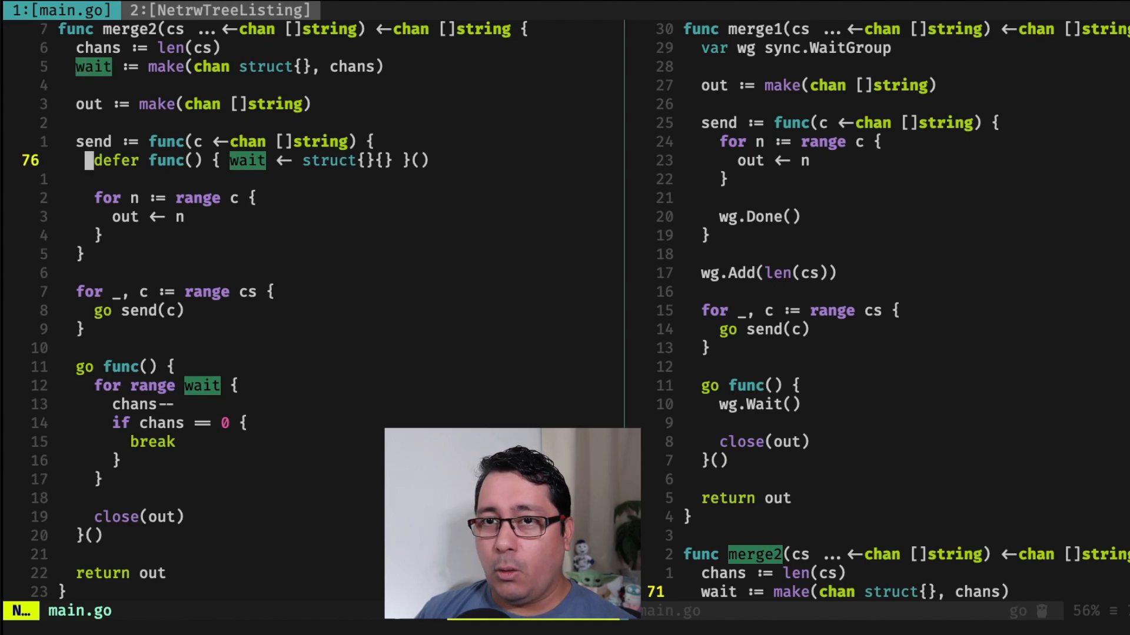
key(V)
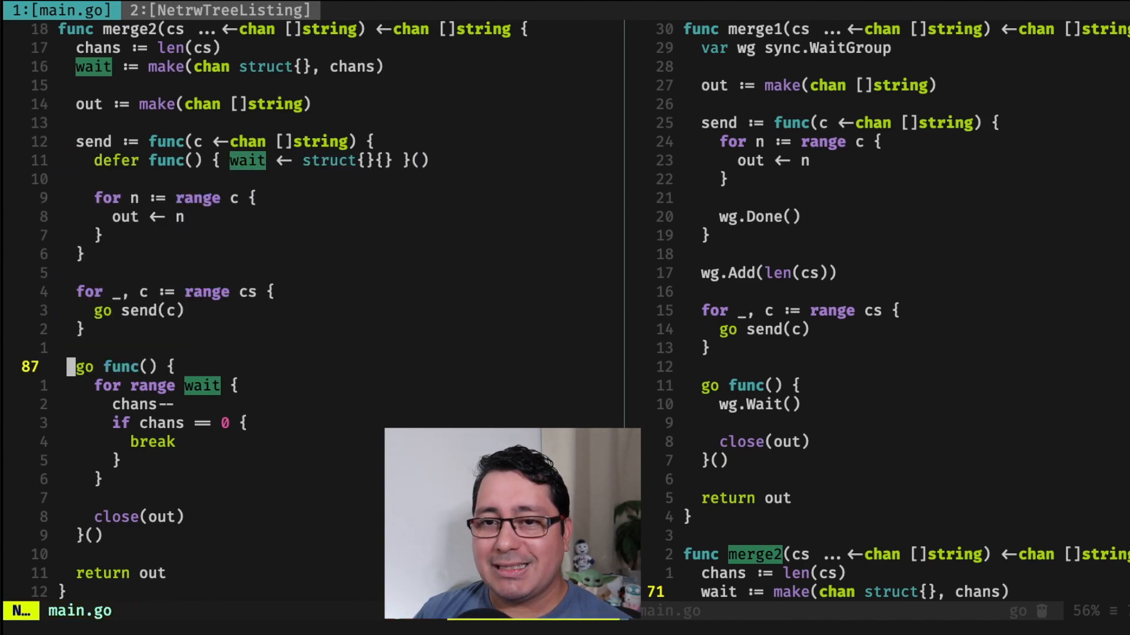
key(V)
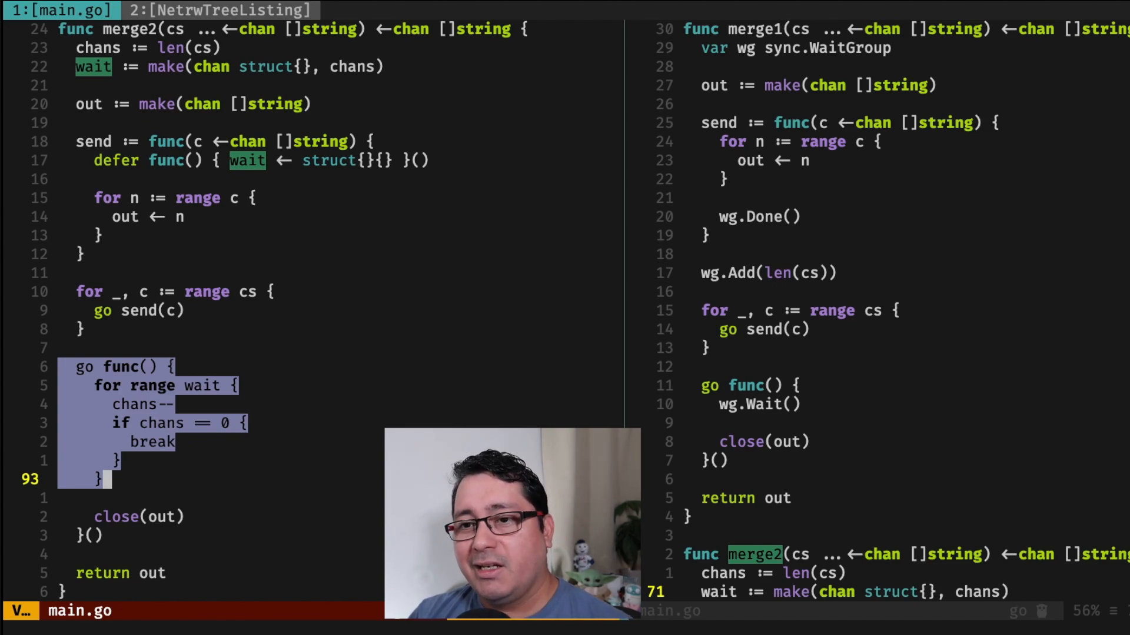
key(Escape)
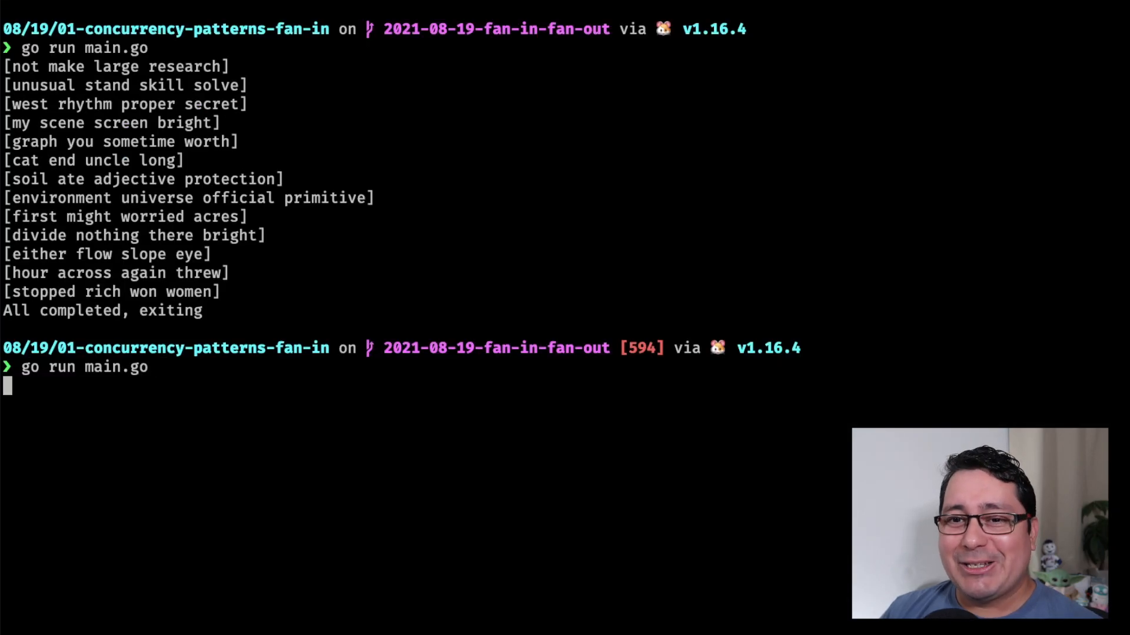
Step: Rerun go run main.go to show the merged word lines printed in a different order
key(Return)
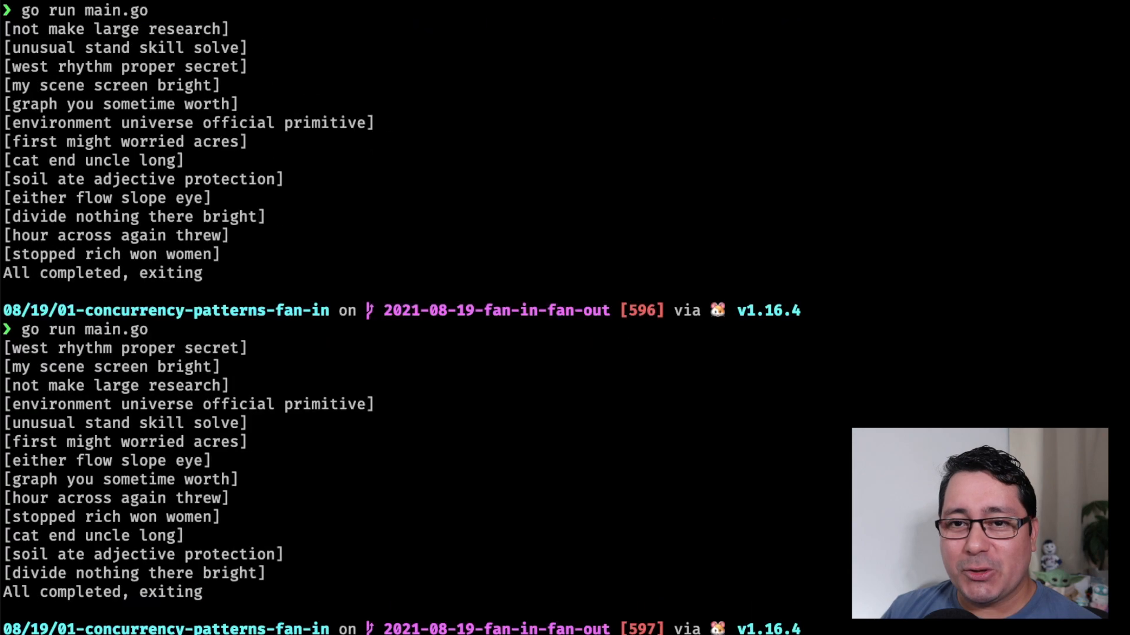
mouse_move(290, 269)
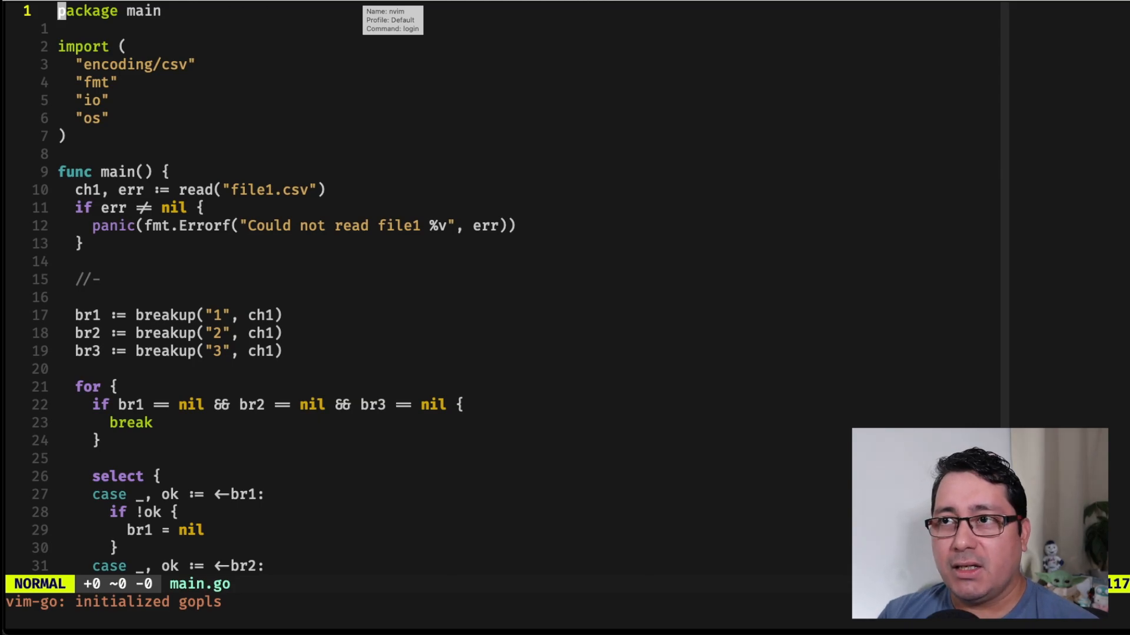
mouse_move(504, 124)
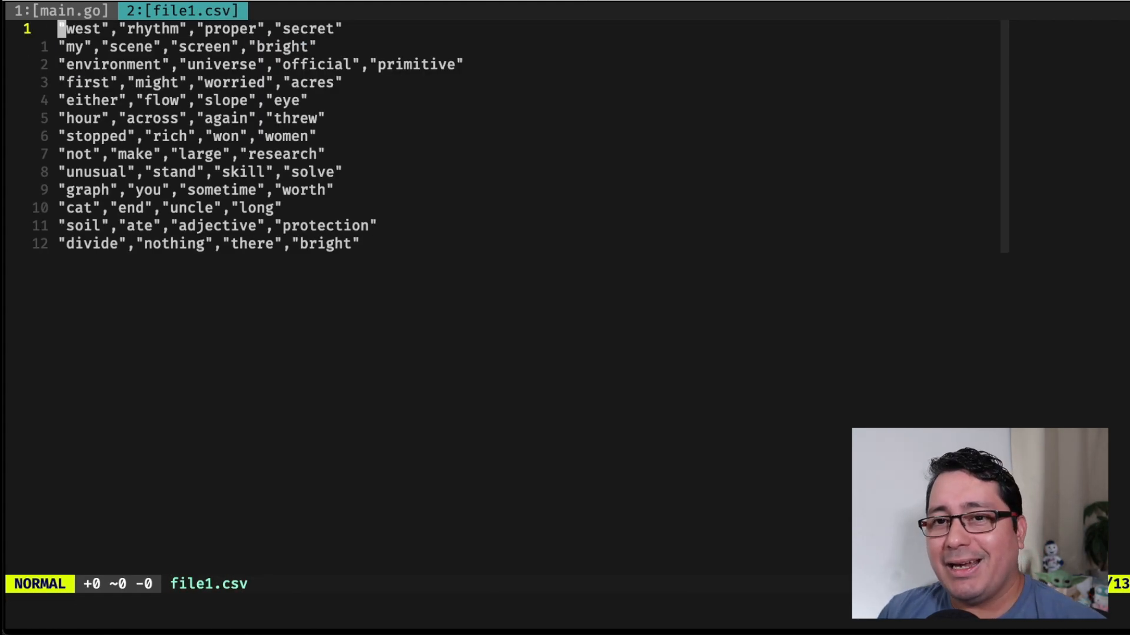
Step: Jump to file1.csv's last row of quoted words, then switch back to main.go
key(G)
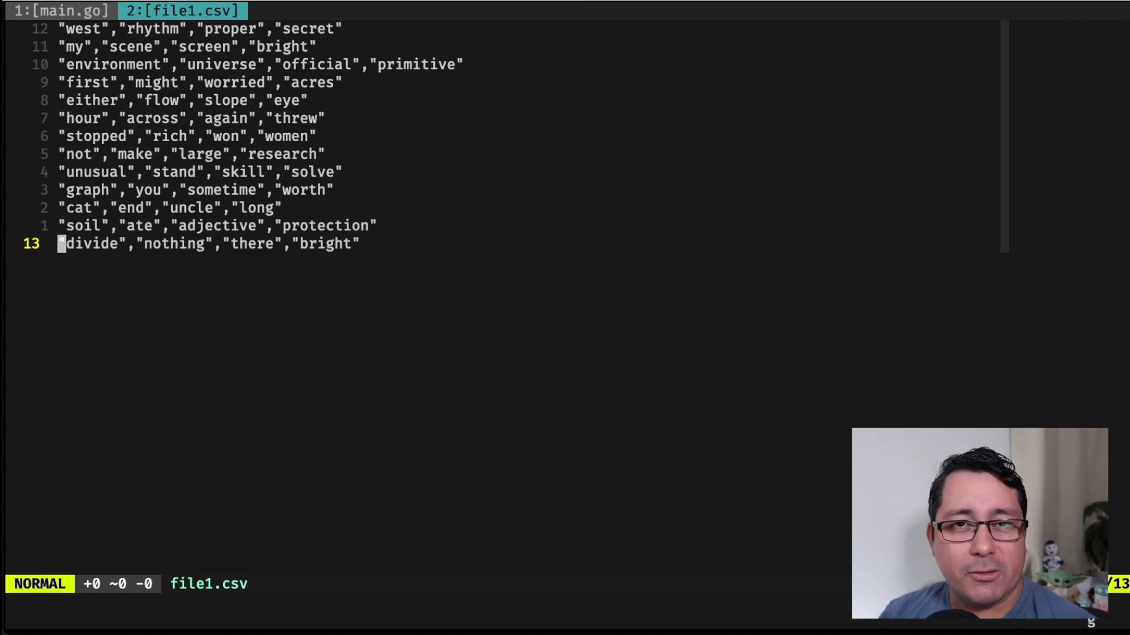
click(61, 11)
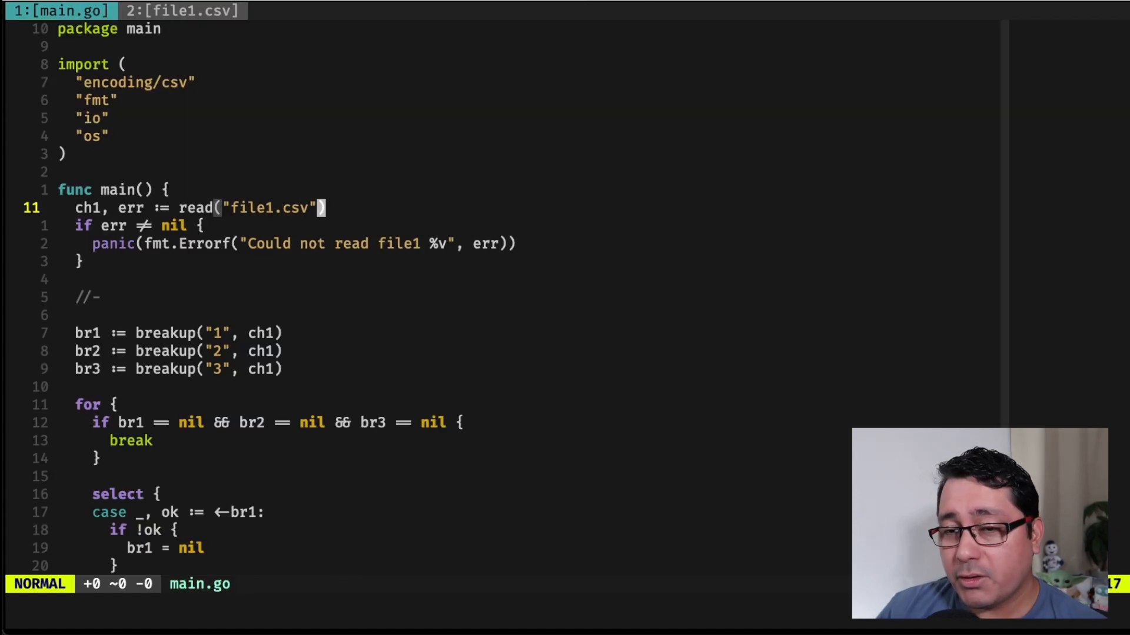
Step: Split breakup beside main with :vs and highlight its range loop, the Println of each value and close(chE)
scroll(down, 3)
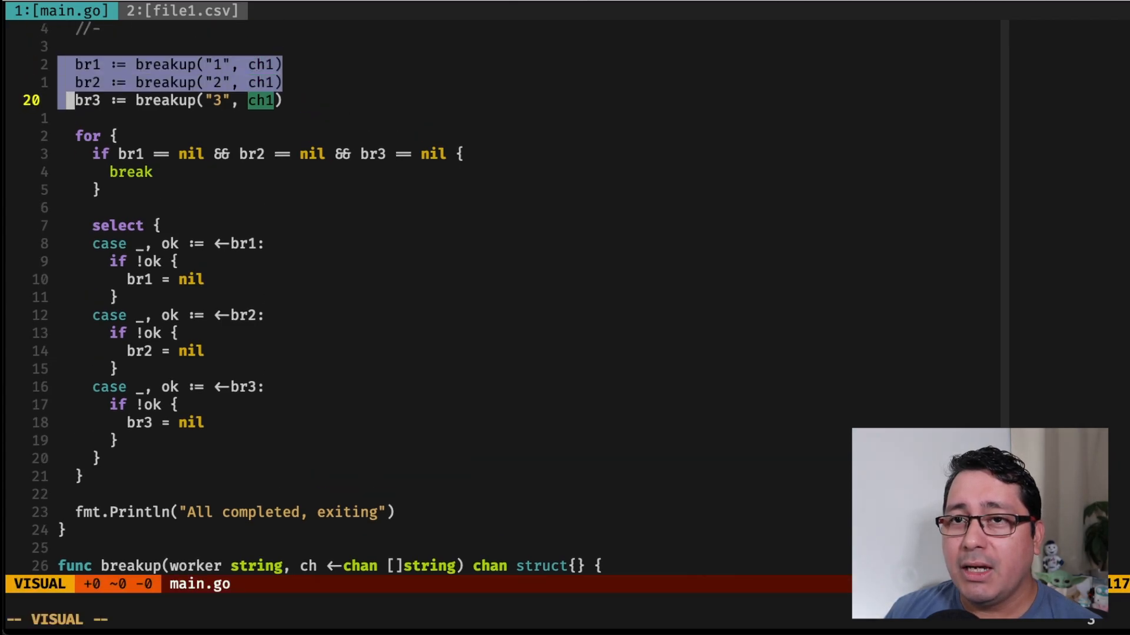
text(:vs)
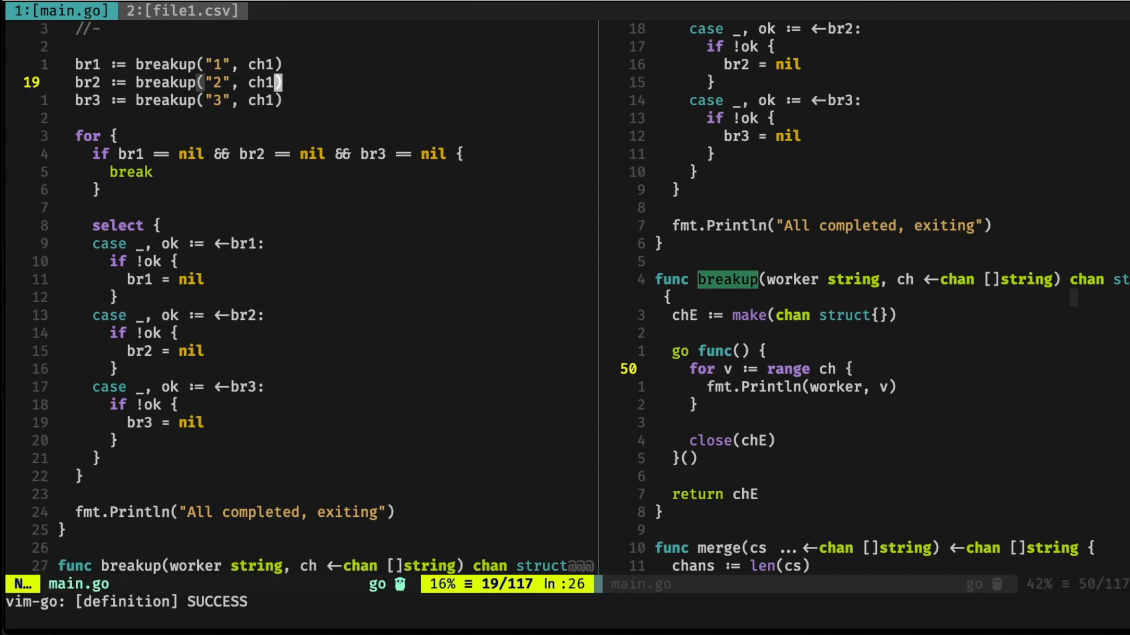
key(V)
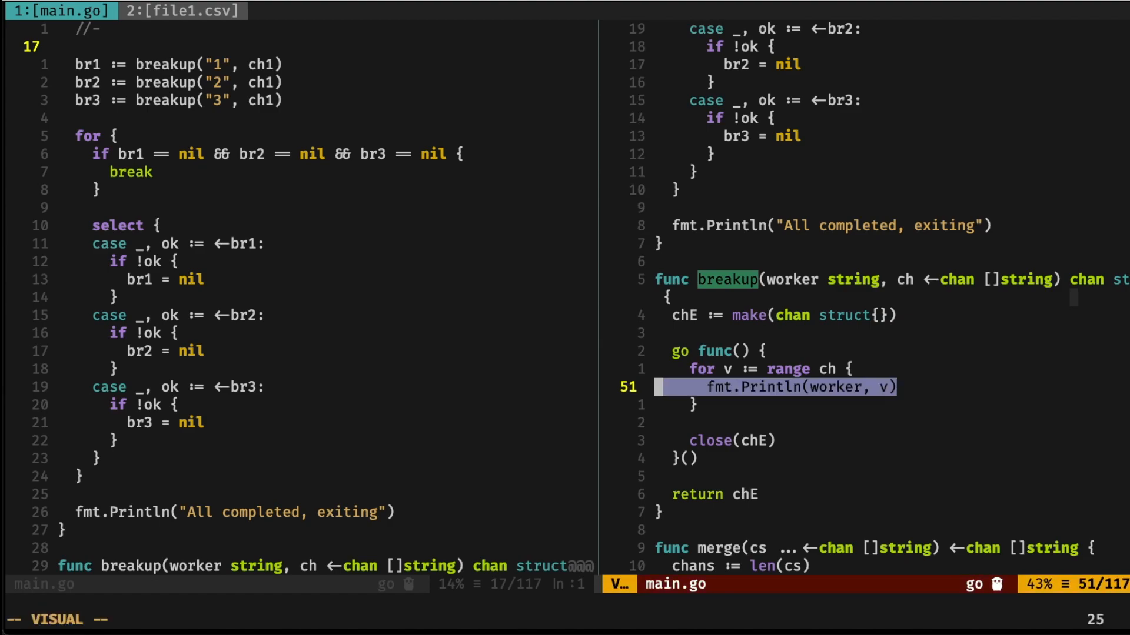
key(k)
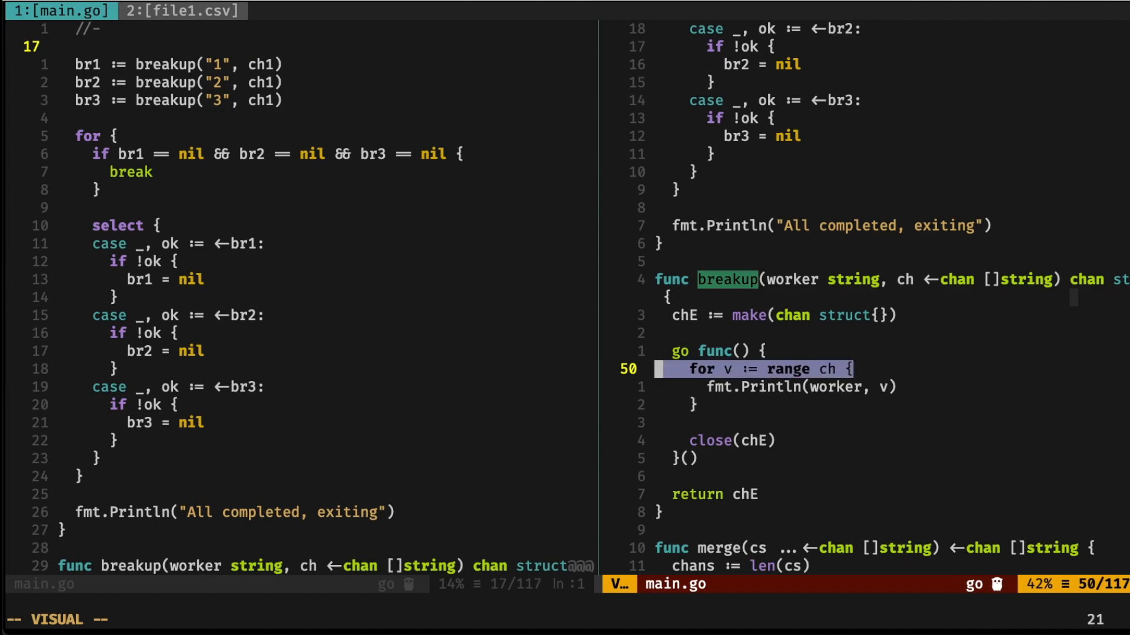
key(j)
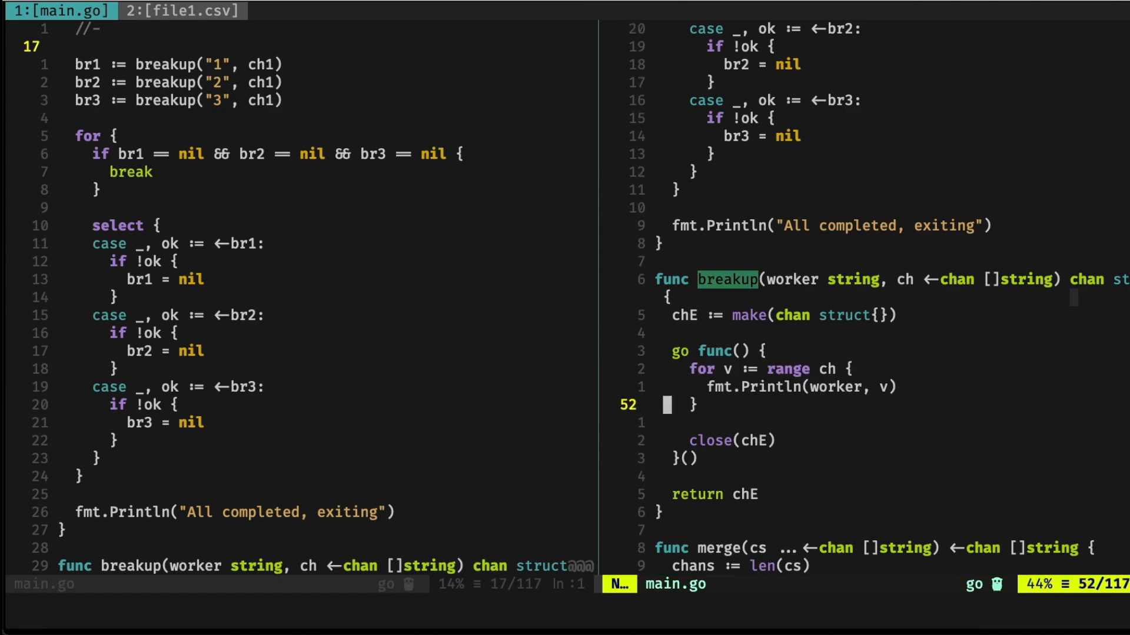
key(v)
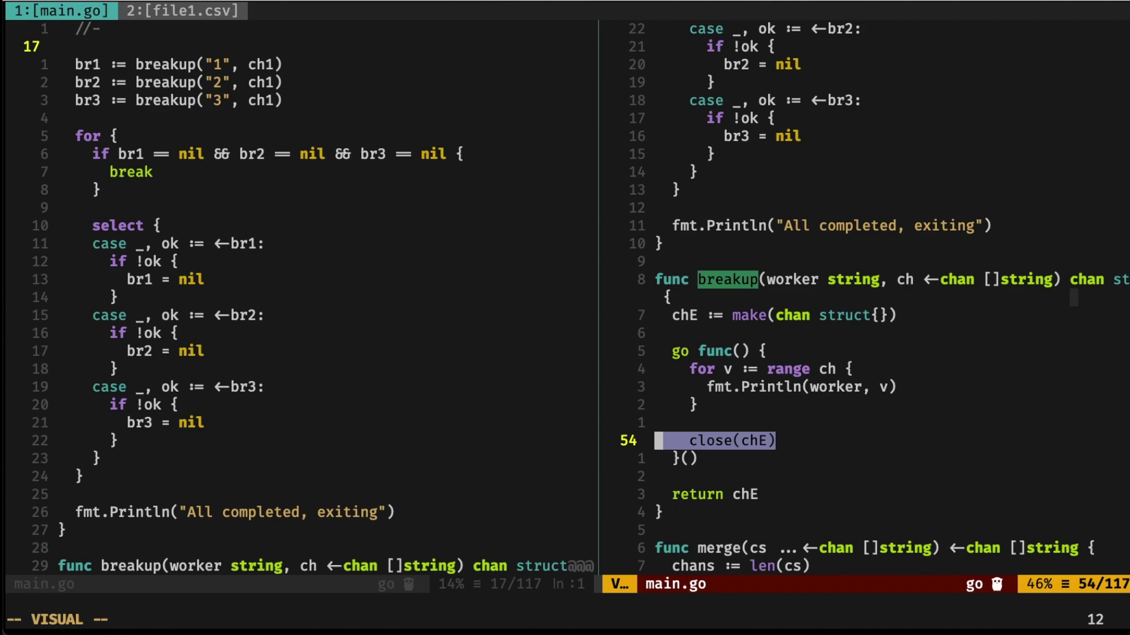
key(Escape)
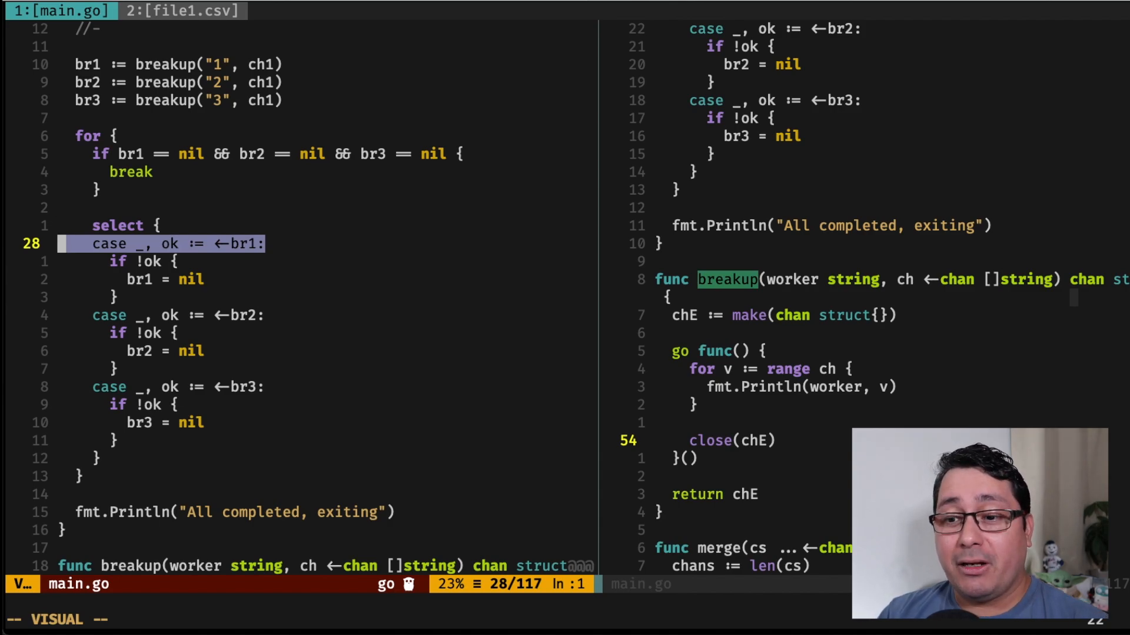
key(Escape)
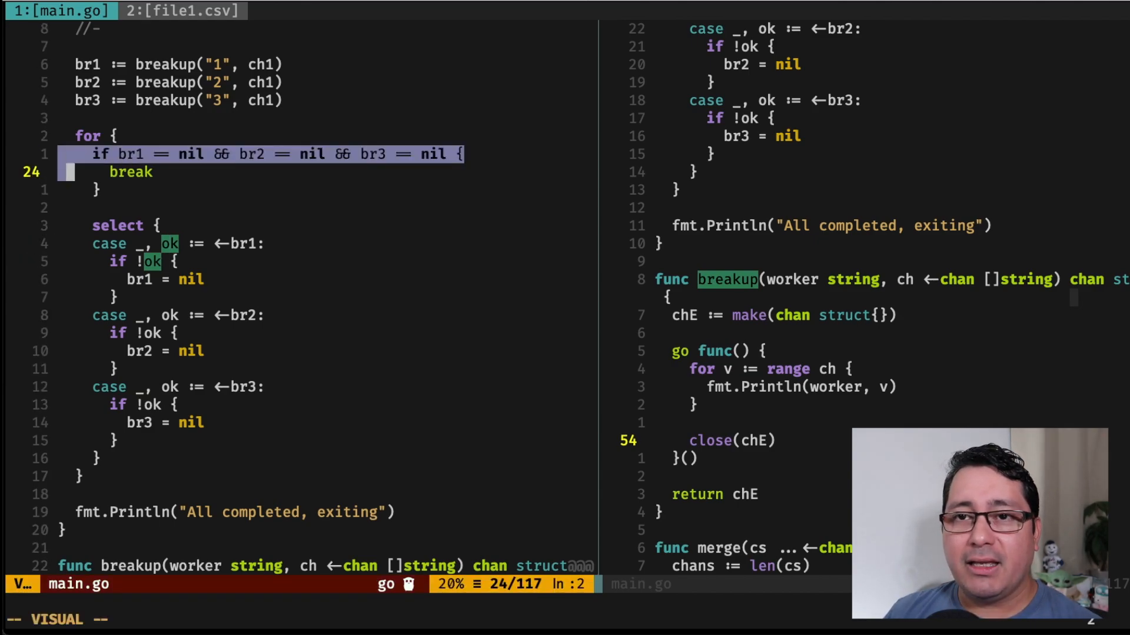
key(j)
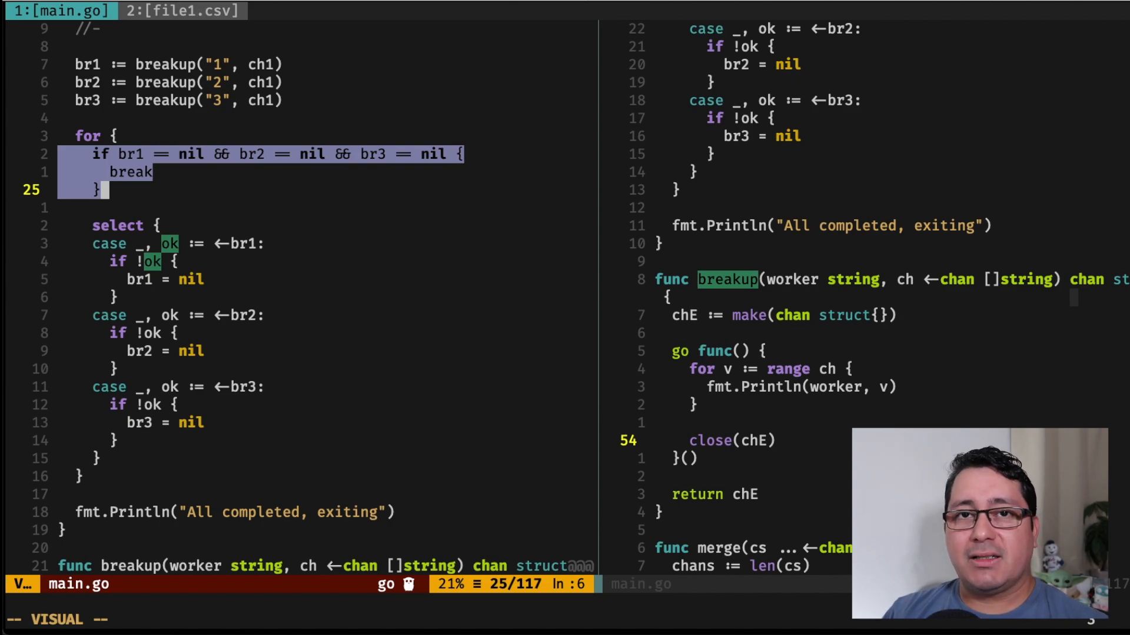
key(Escape)
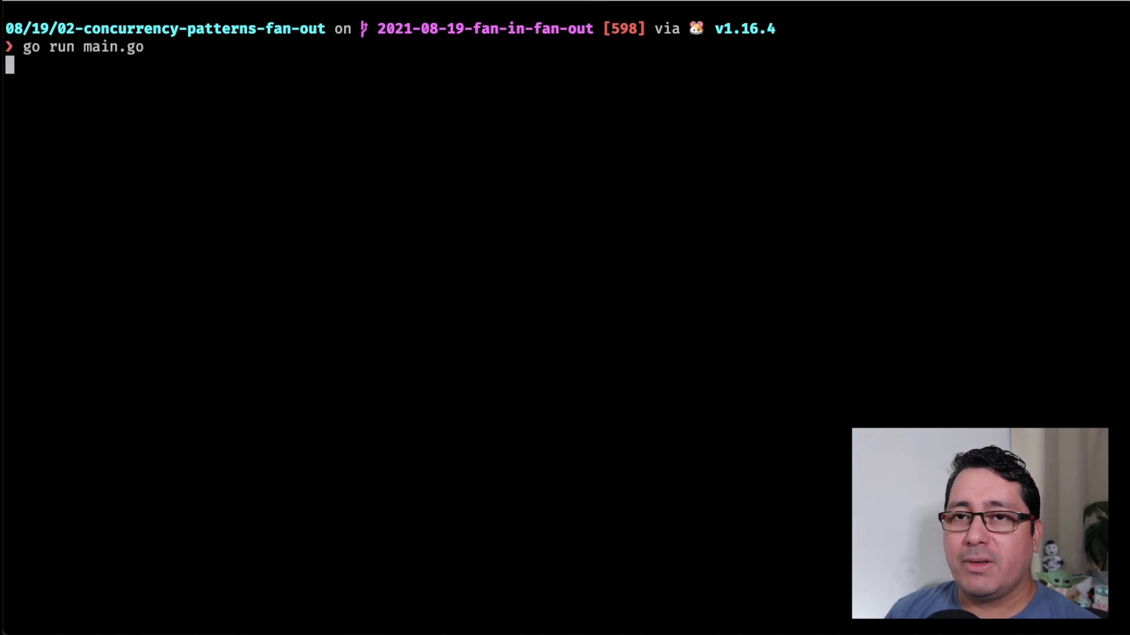
Step: Rerun the fan-out program twice more, watching workers 1-3 print word rows in varying order
key(Return)
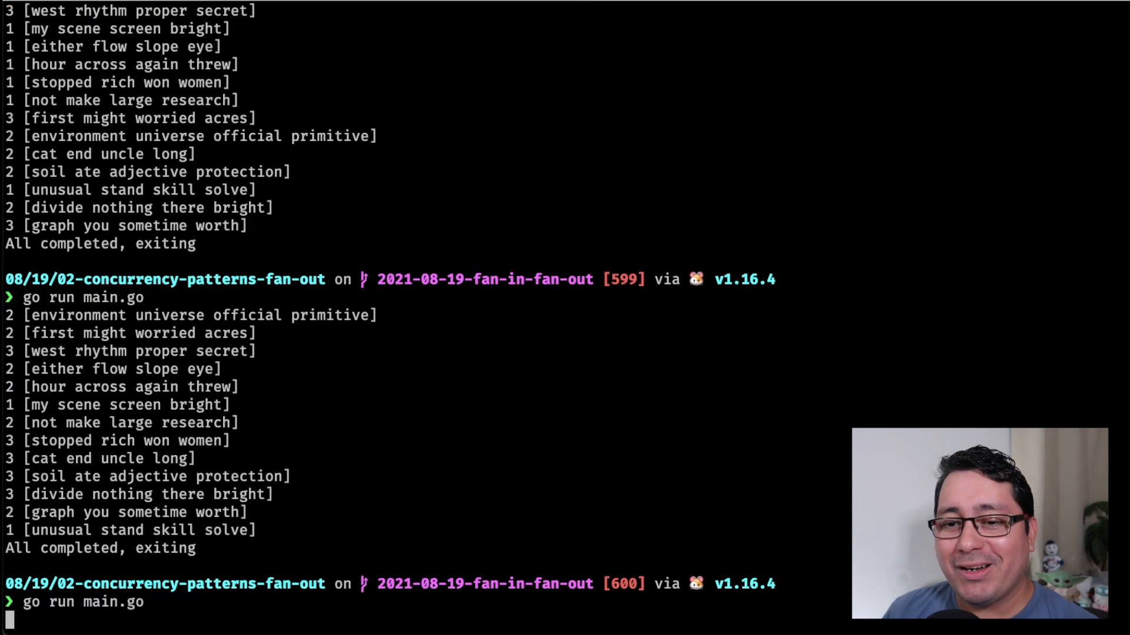
key(Return)
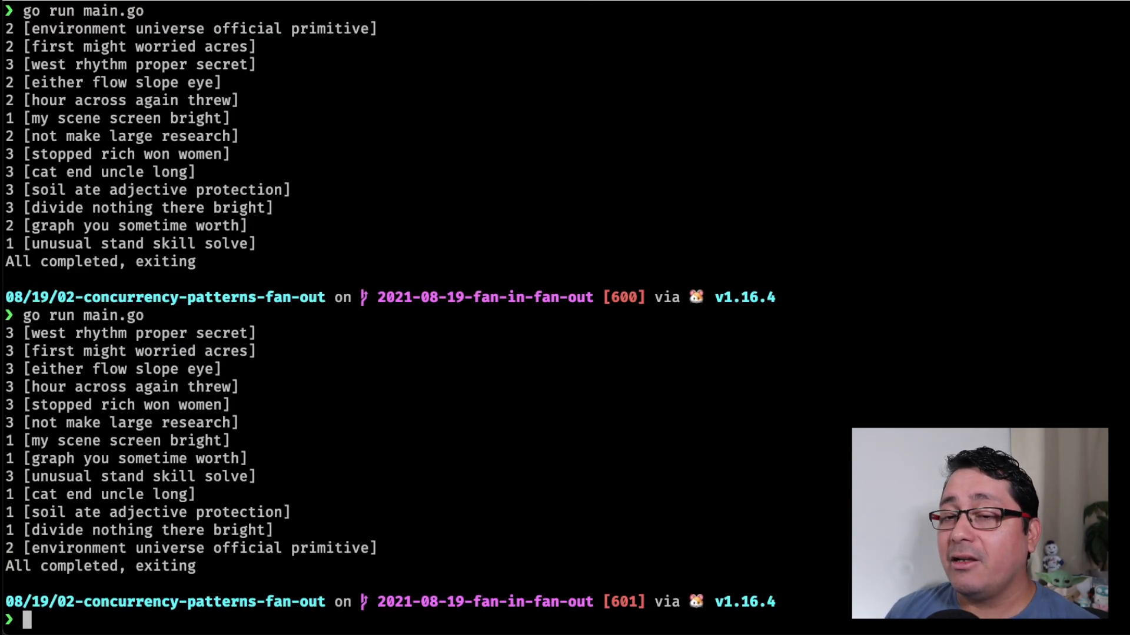
key(Return)
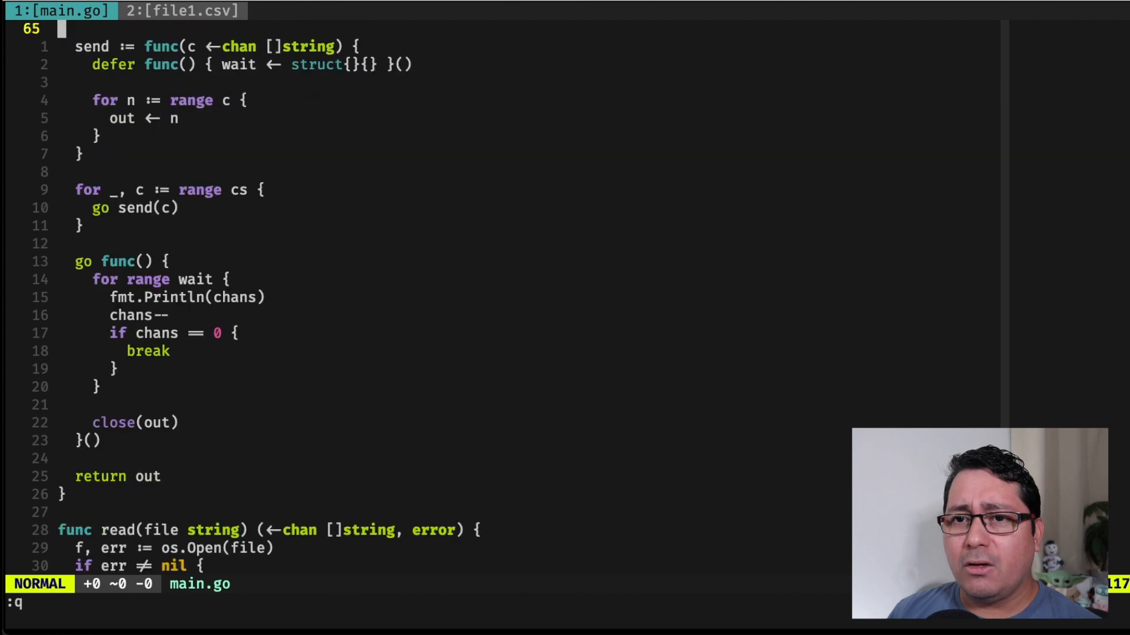
Step: Scroll to main and highlight the br2/br3, then br1, select cases that nil out closed workers
scroll(down, 3)
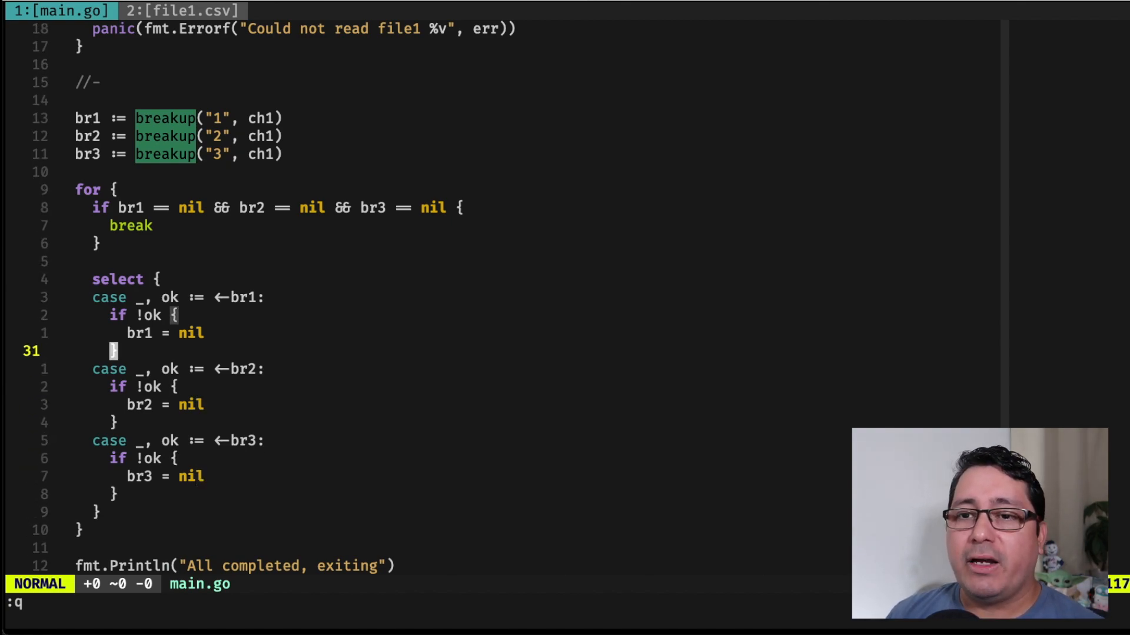
key(V)
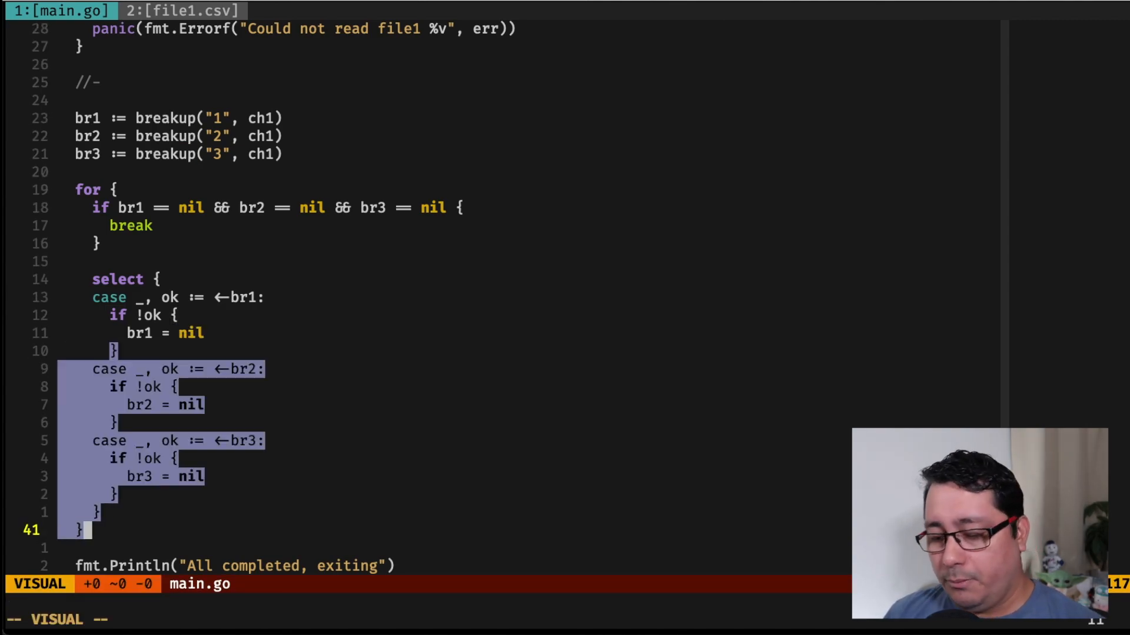
key(Escape)
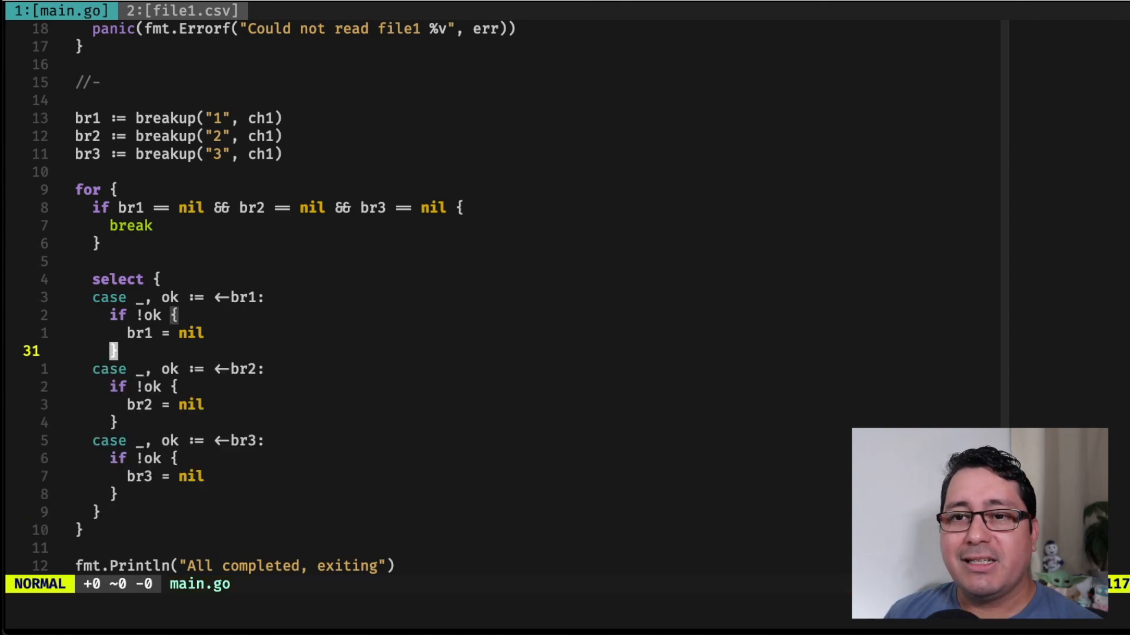
key(V)
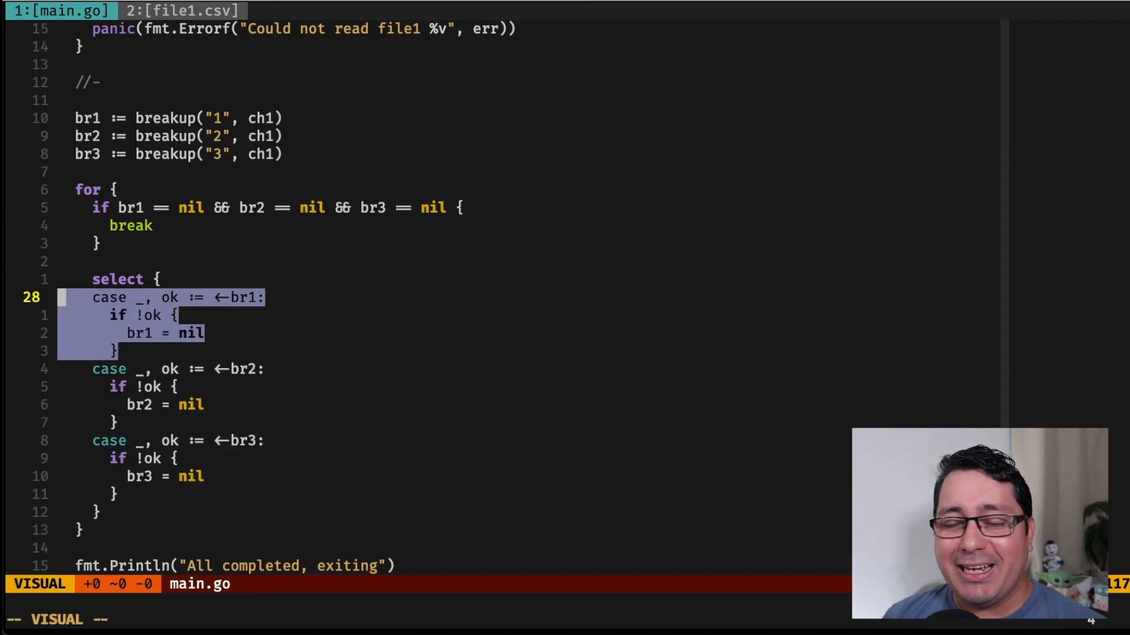